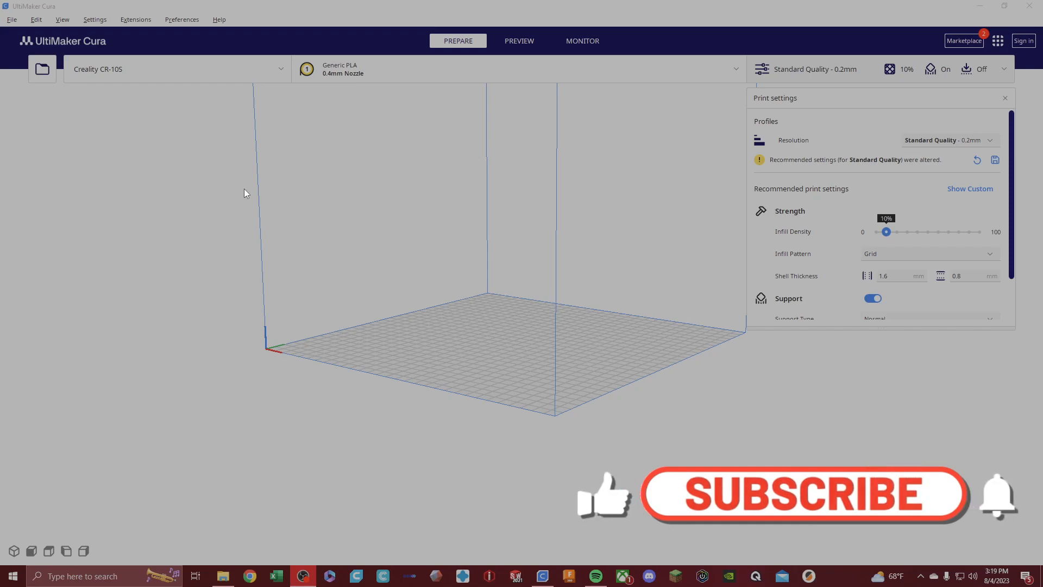
# - Bring up the Generic PLA / 0.4mm Nozzle material panel from the top bar
pyautogui.click(801, 493)
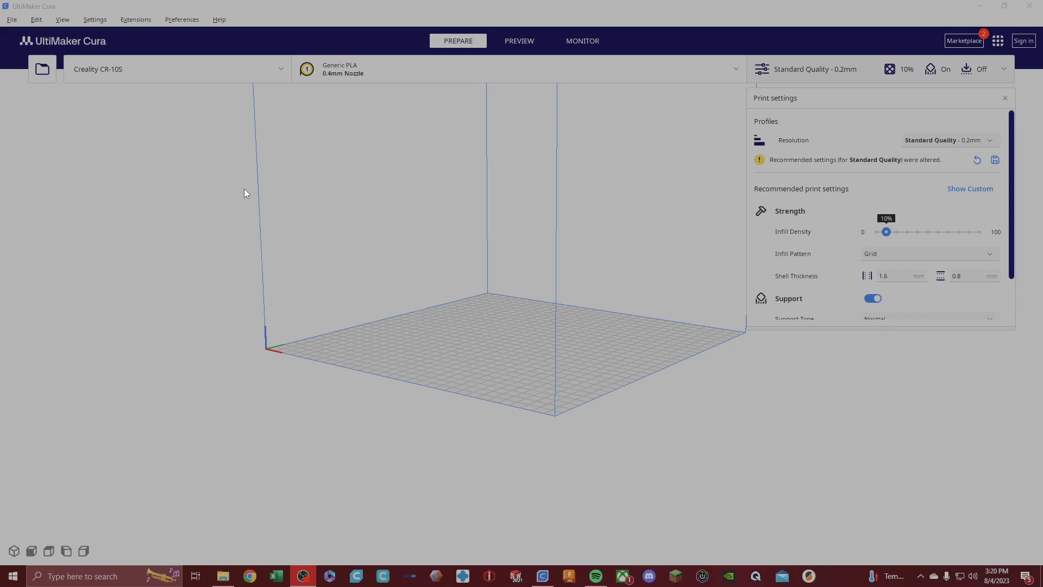
pyautogui.moveTo(129, 271)
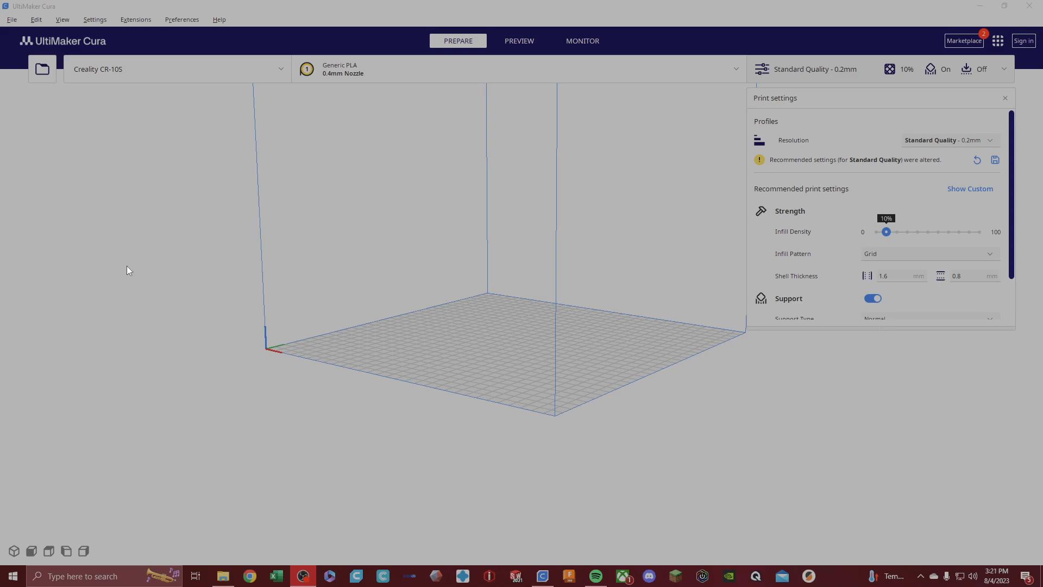
pyautogui.click(519, 68)
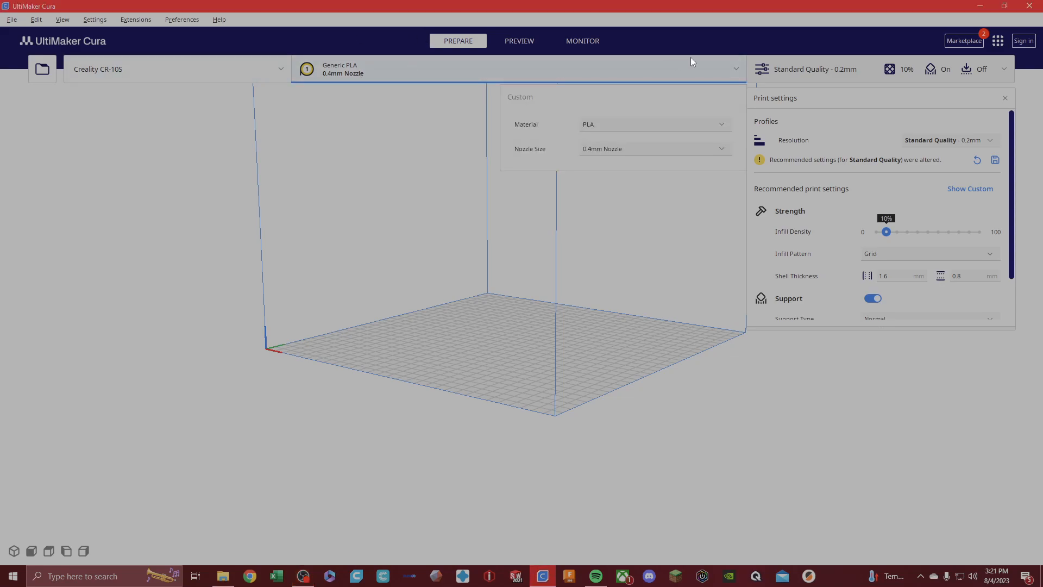
pyautogui.moveTo(70, 56)
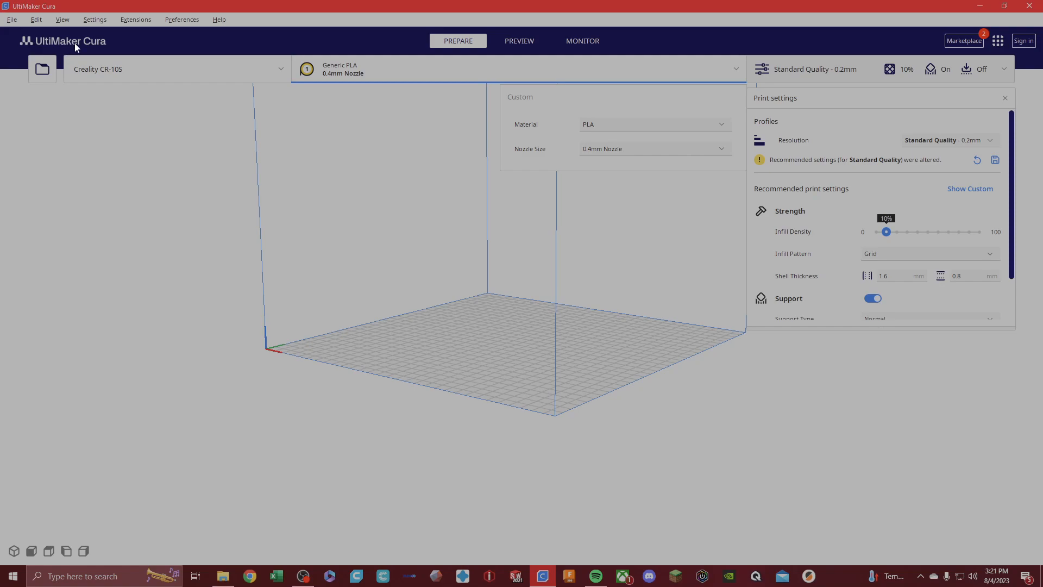
pyautogui.moveTo(82, 42)
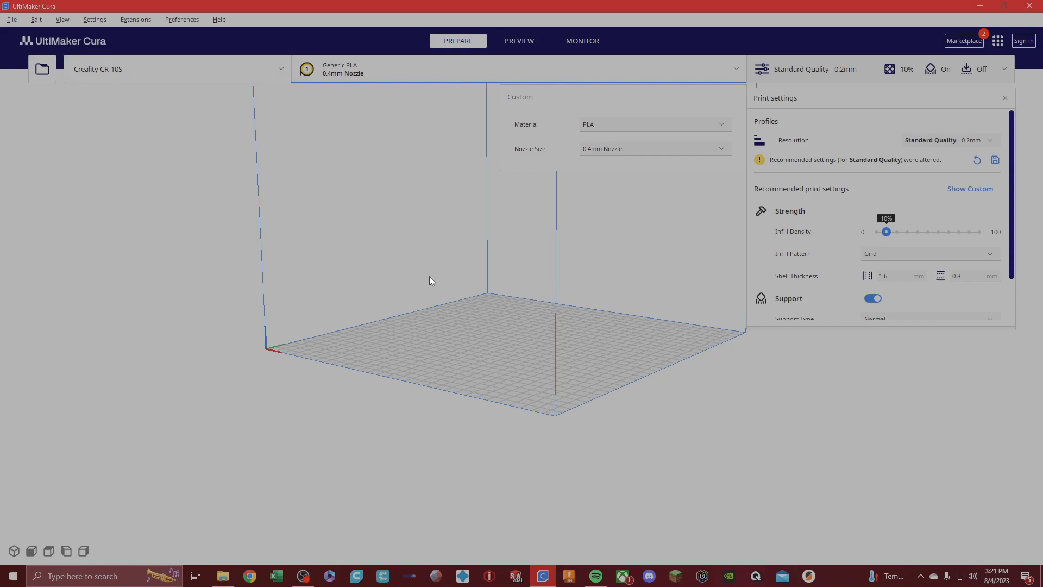
pyautogui.moveTo(509, 236)
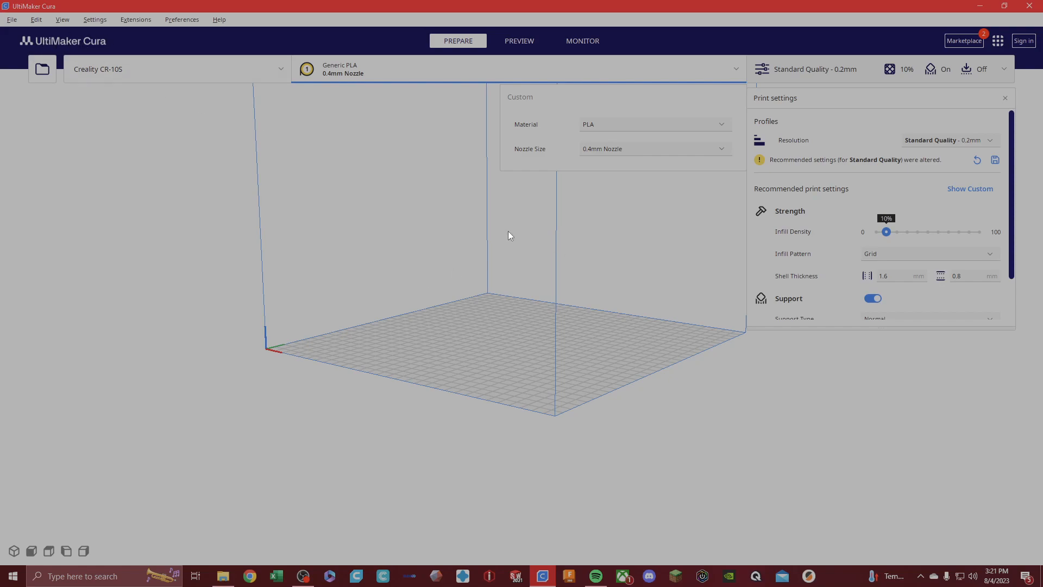
pyautogui.moveTo(346, 219)
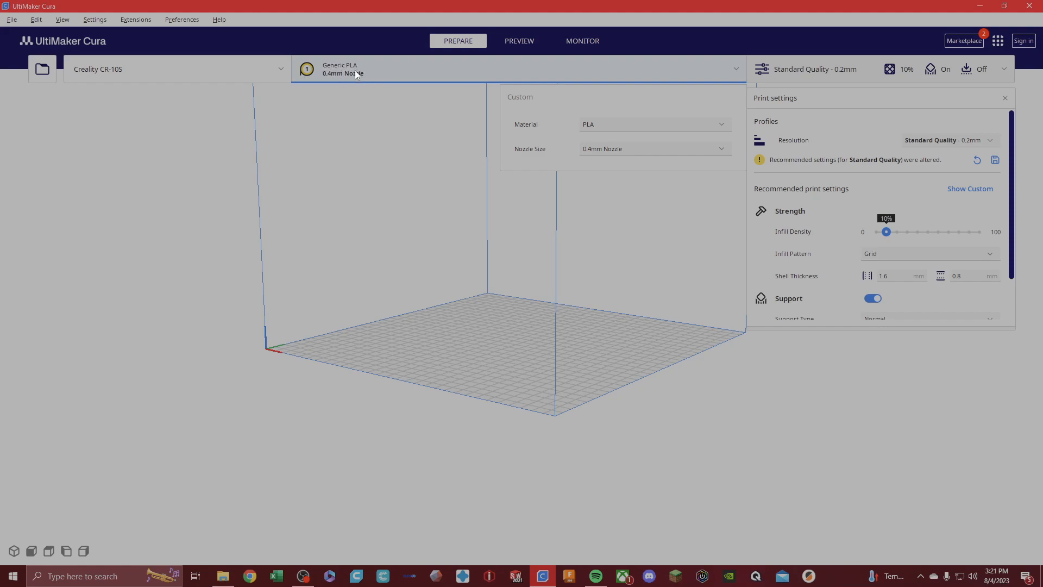
pyautogui.moveTo(605, 132)
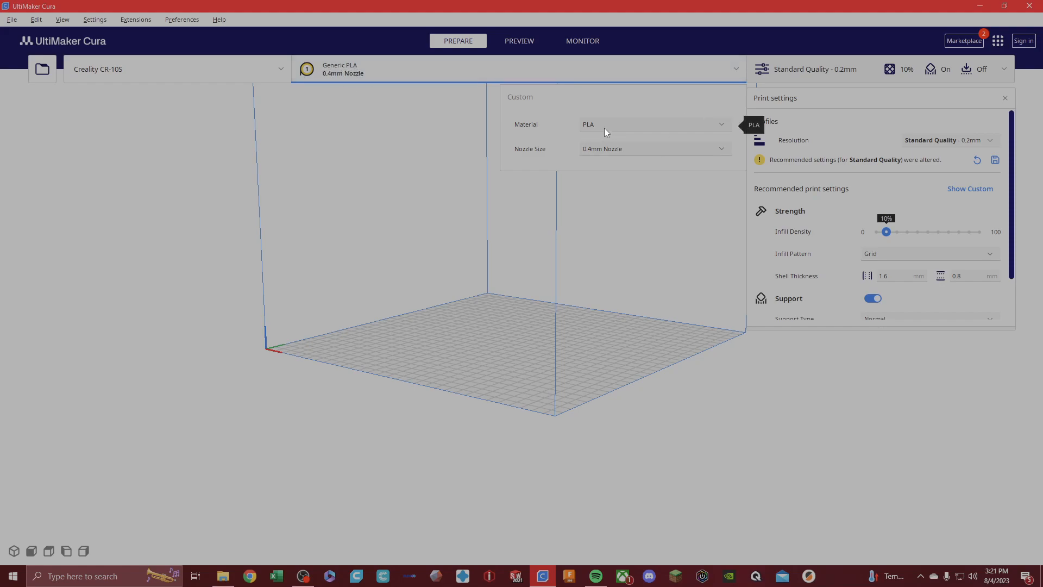
pyautogui.moveTo(531, 159)
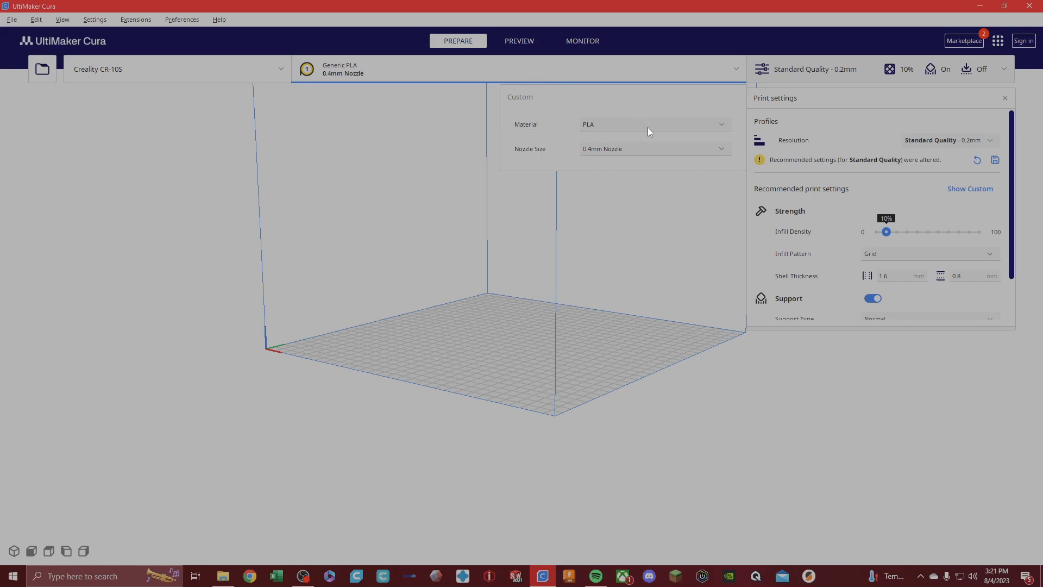
pyautogui.click(652, 124)
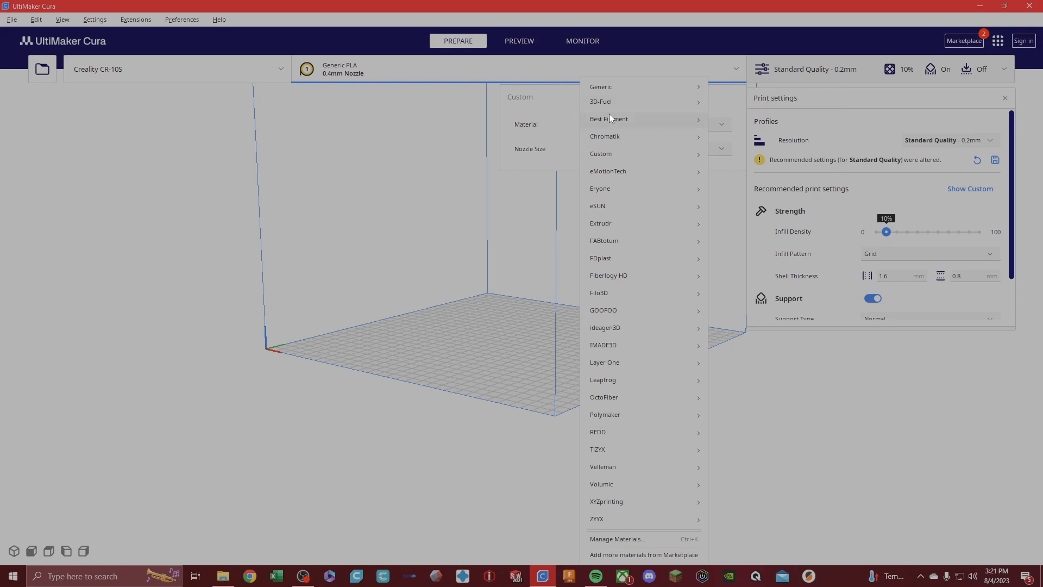
pyautogui.moveTo(647, 373)
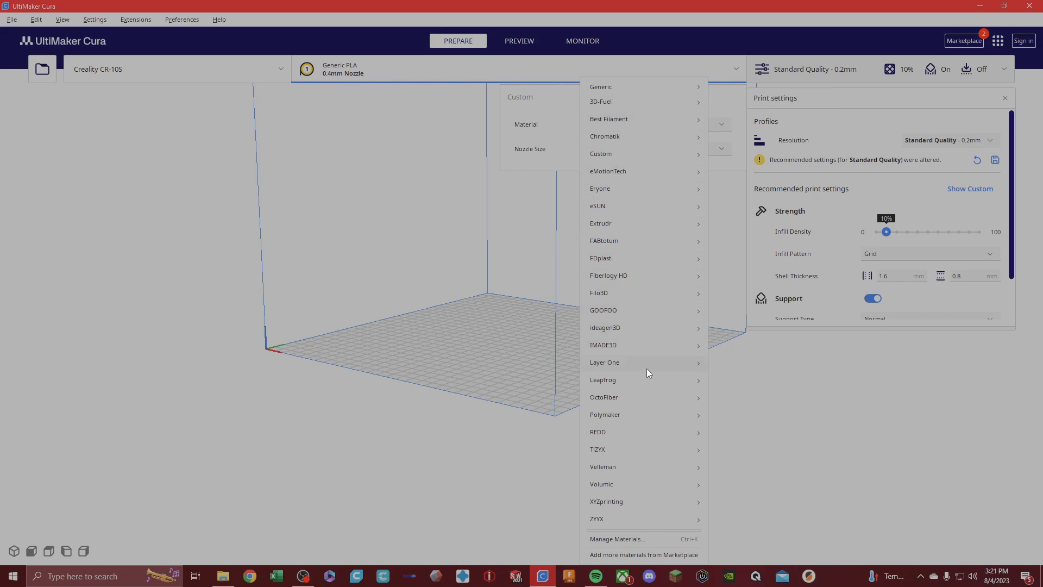
pyautogui.moveTo(649, 514)
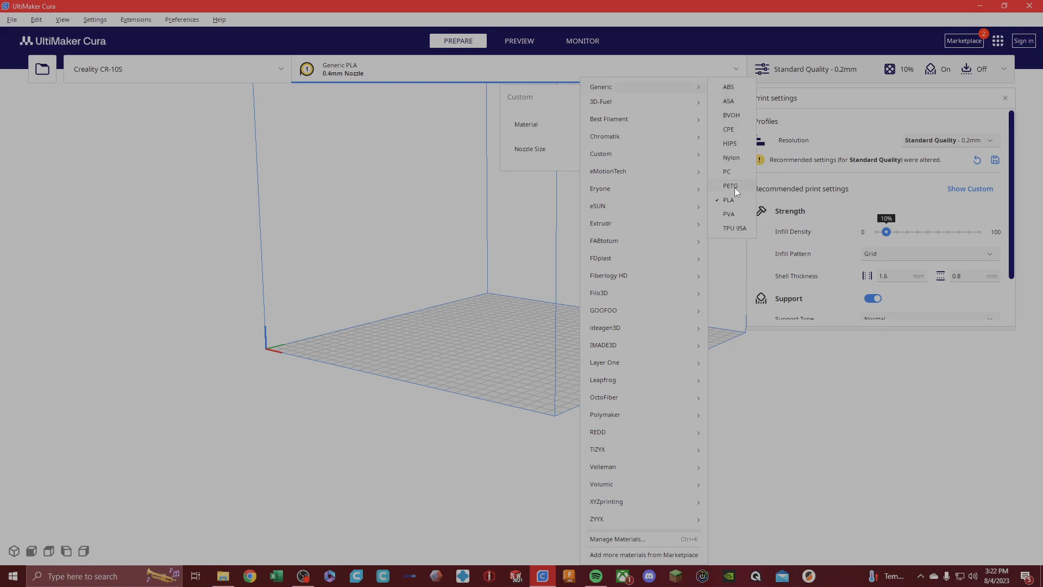
pyautogui.click(728, 199)
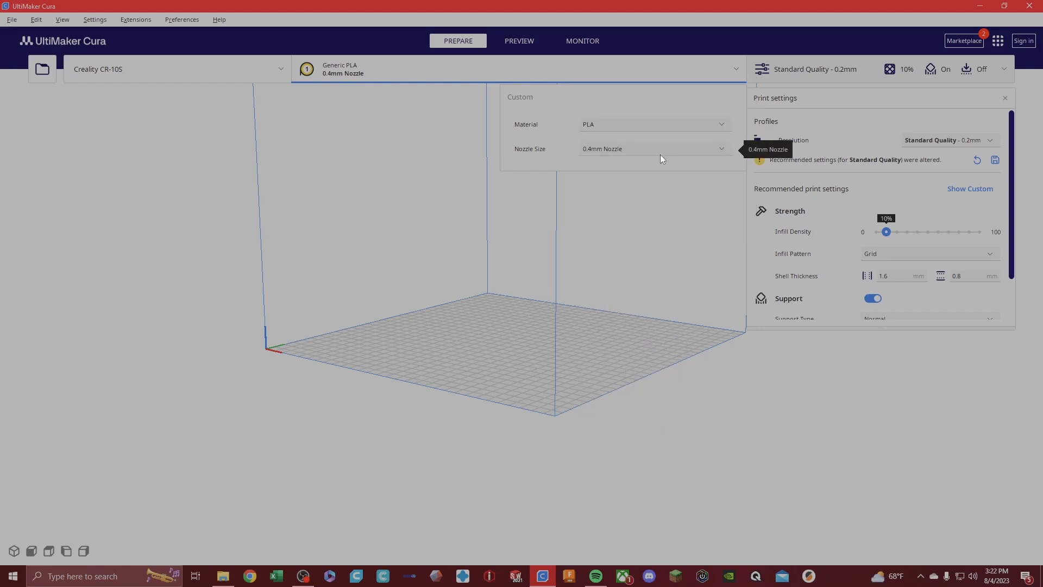
pyautogui.moveTo(619, 153)
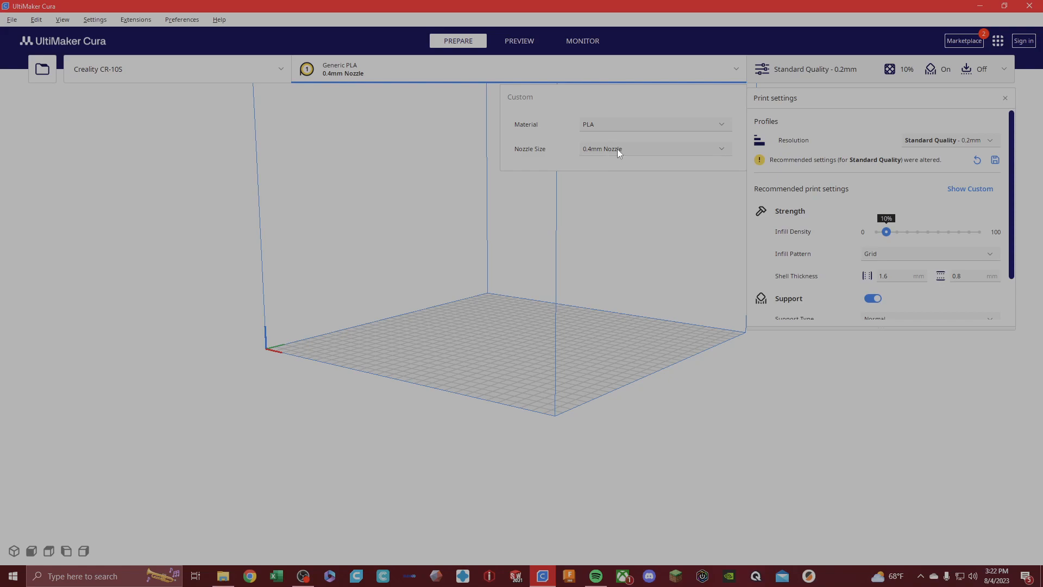
pyautogui.moveTo(601, 149)
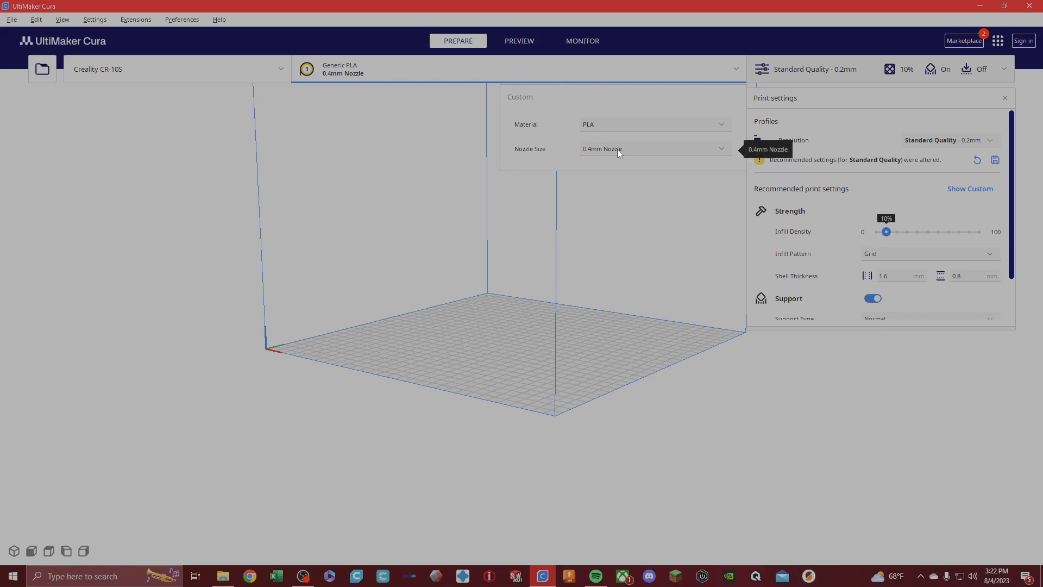
# - Dismiss the material panel and review the Resolution profiles, keeping Standard Quality - 0.2mm
pyautogui.click(653, 149)
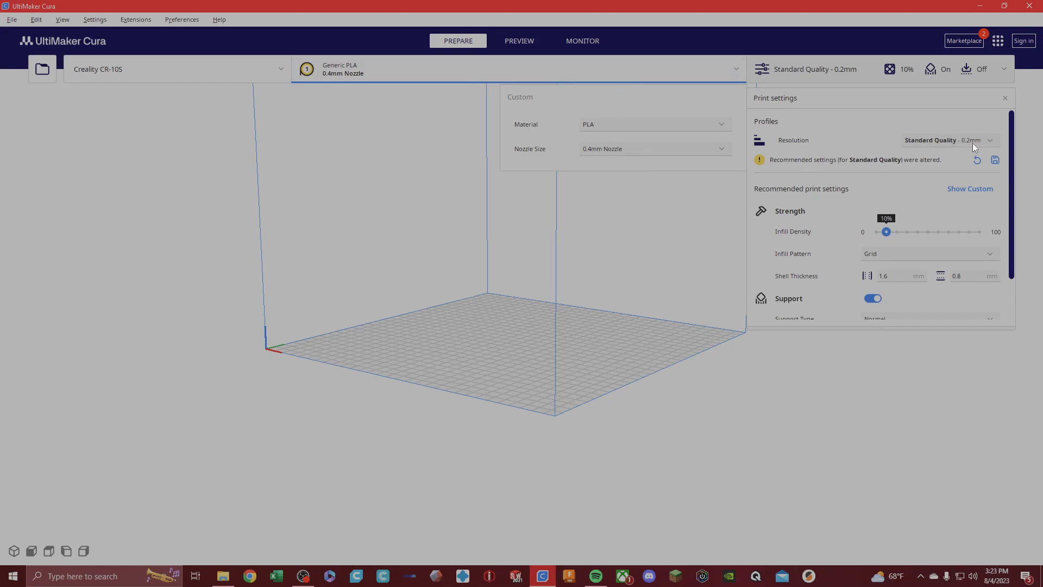
pyautogui.moveTo(898, 153)
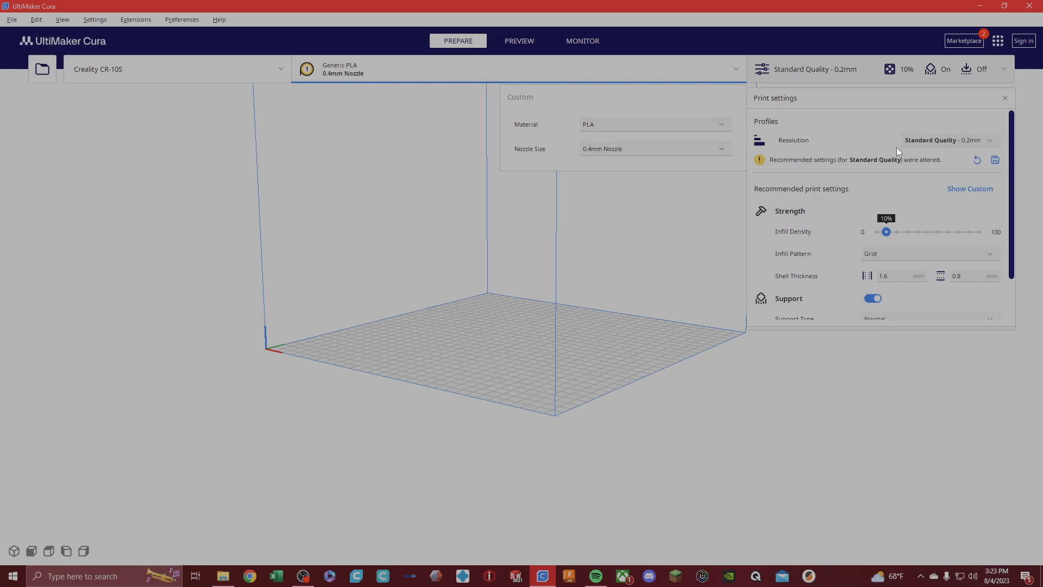
pyautogui.click(947, 140)
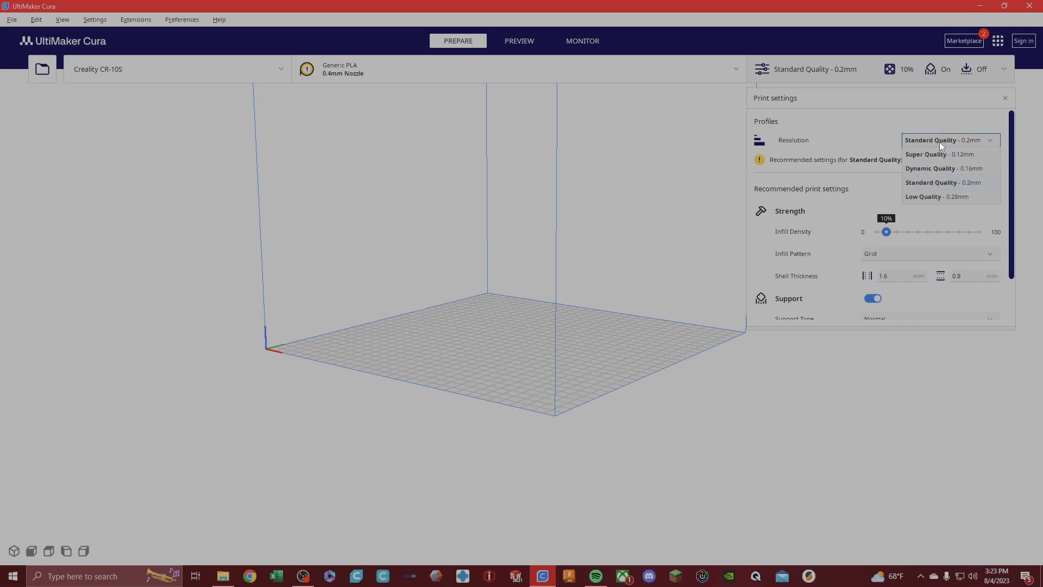
pyautogui.moveTo(939, 155)
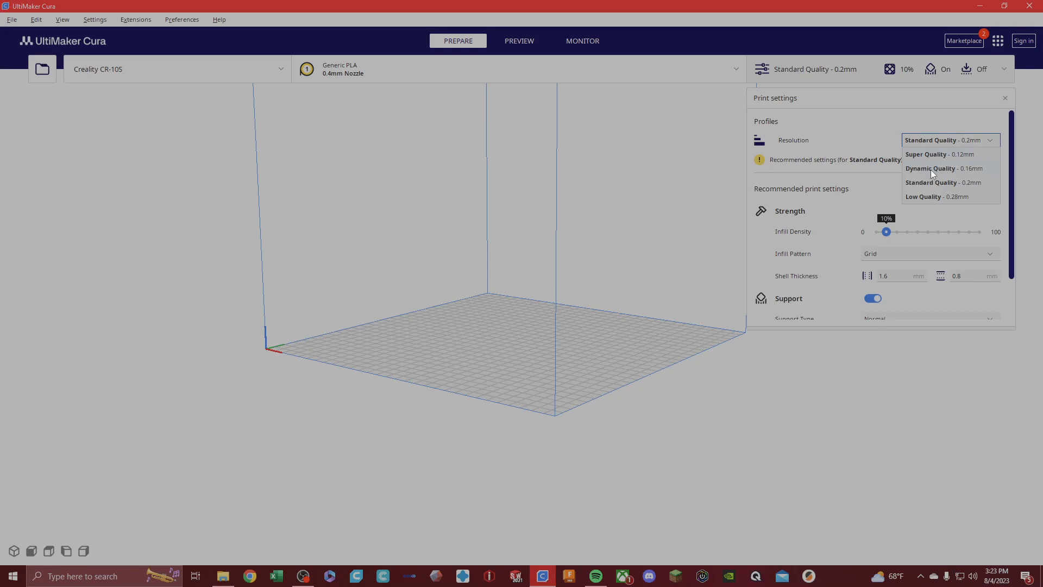
pyautogui.moveTo(932, 198)
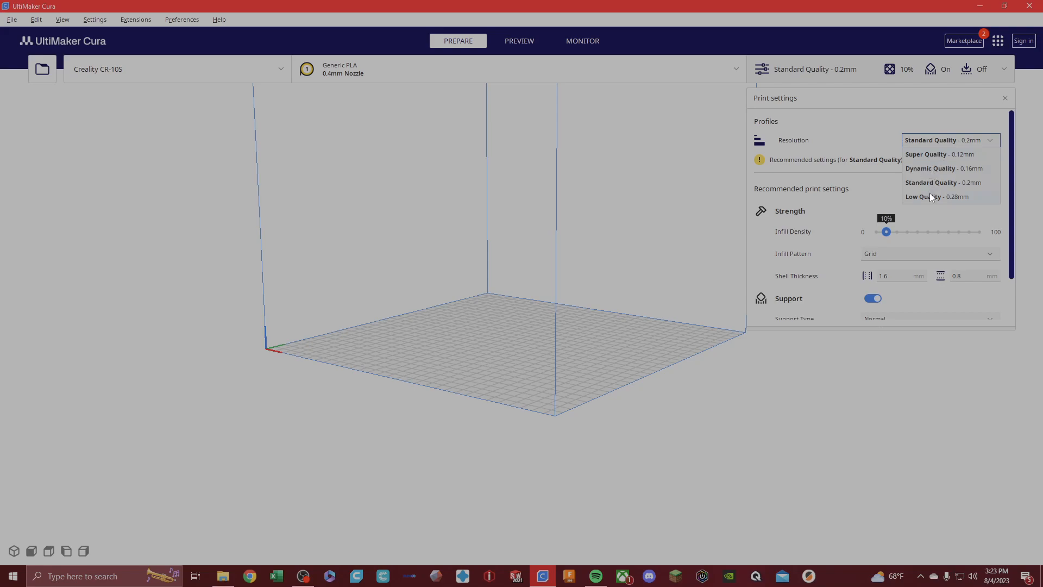
pyautogui.moveTo(915, 207)
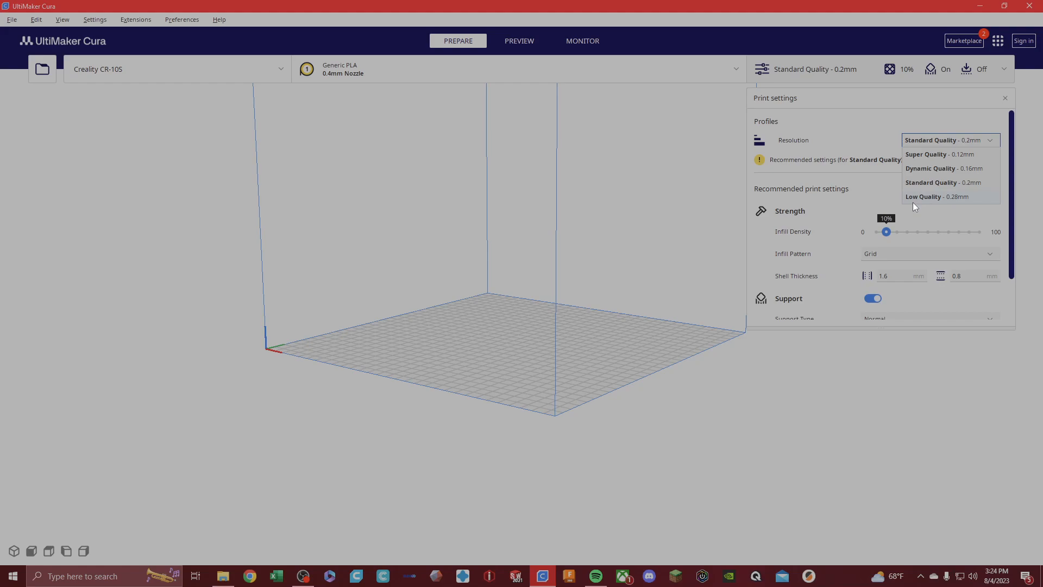
pyautogui.click(943, 183)
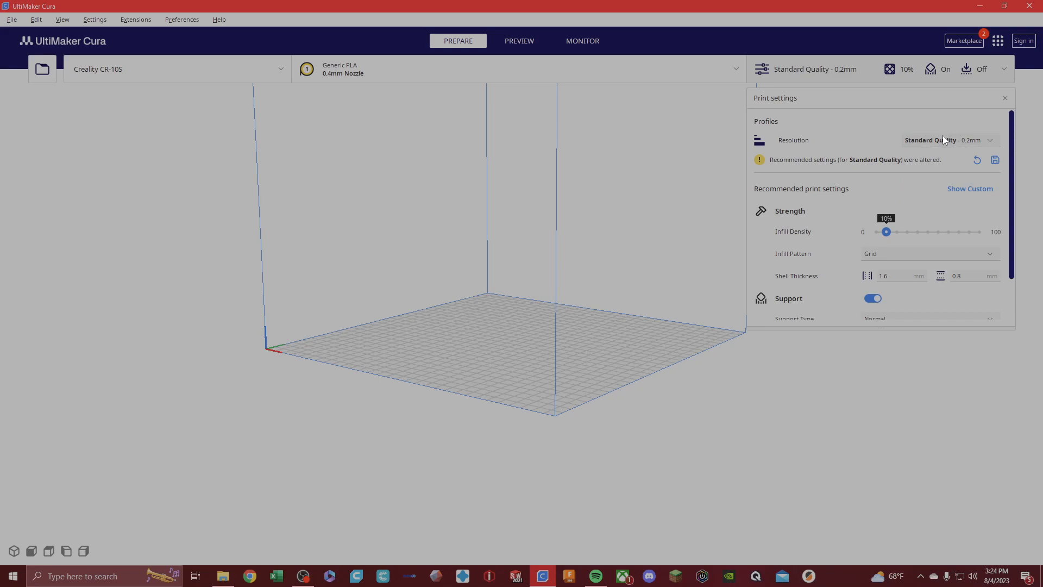
# - Set Nozzle Size to 0.2mm and keep the resulting Super Quality - 0.12mm profile
pyautogui.click(950, 140)
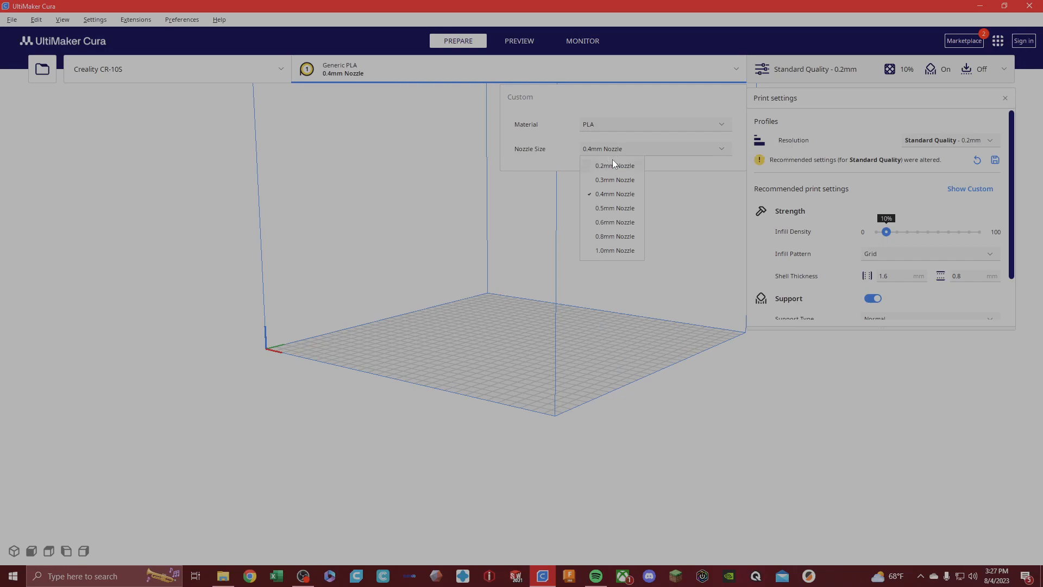
pyautogui.click(613, 165)
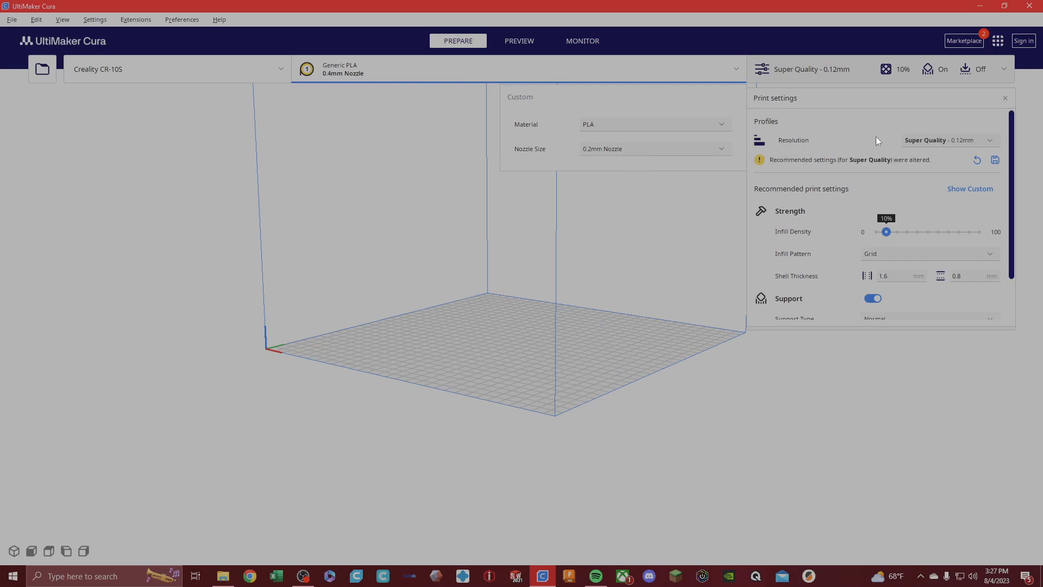
pyautogui.click(950, 140)
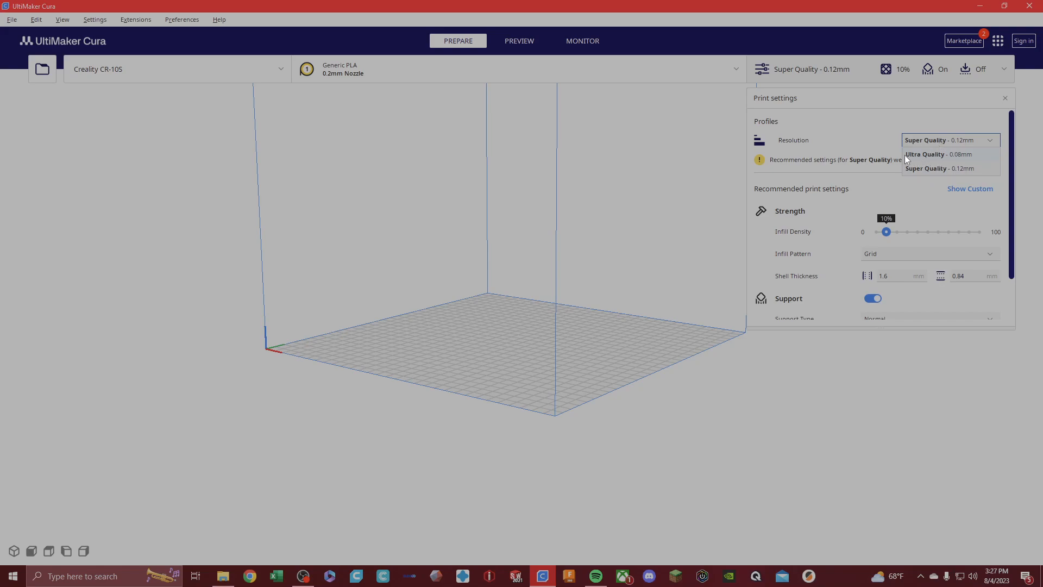
pyautogui.moveTo(972, 162)
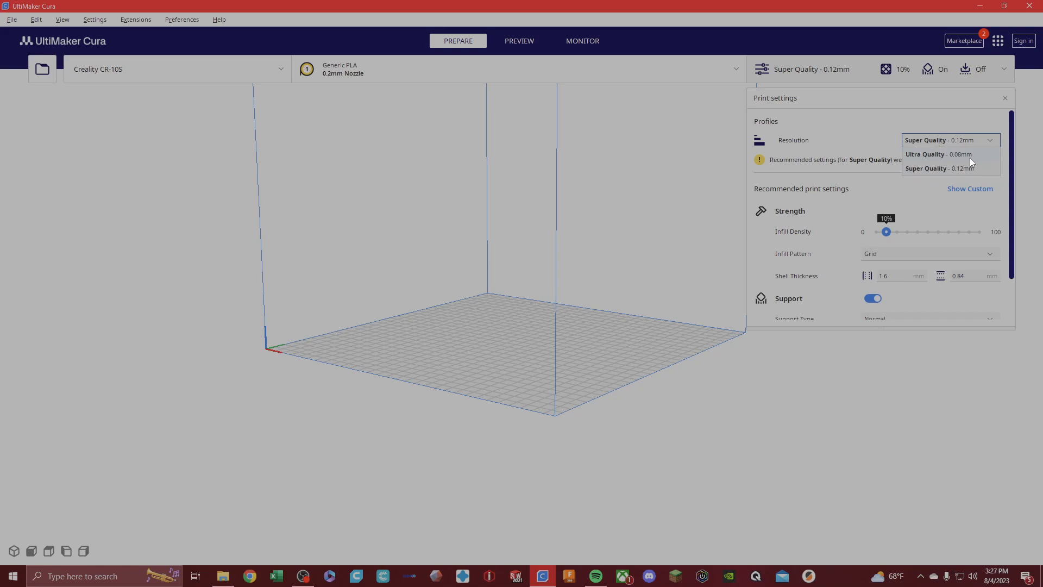
pyautogui.moveTo(920, 177)
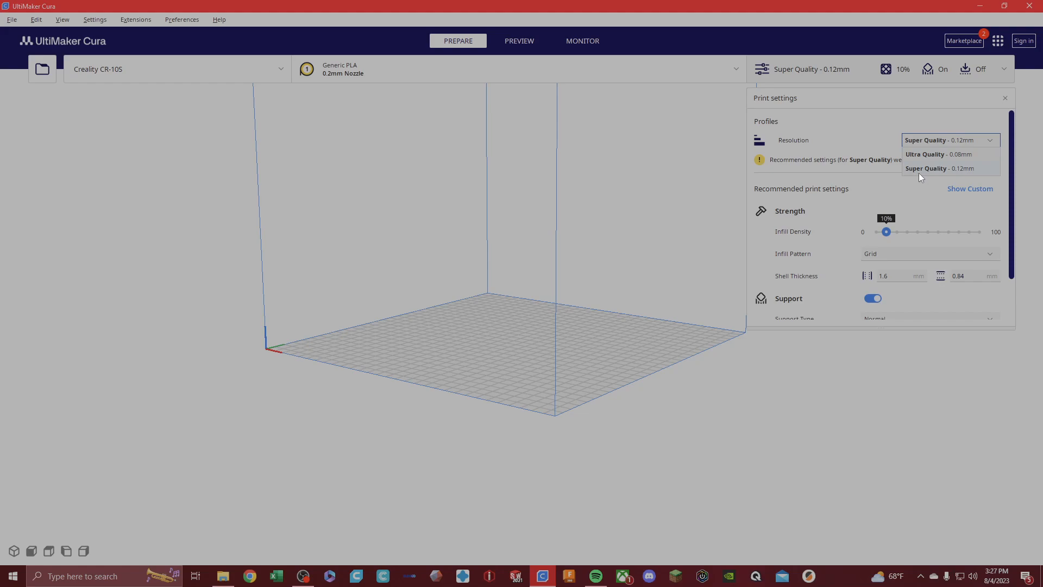
pyautogui.moveTo(964, 174)
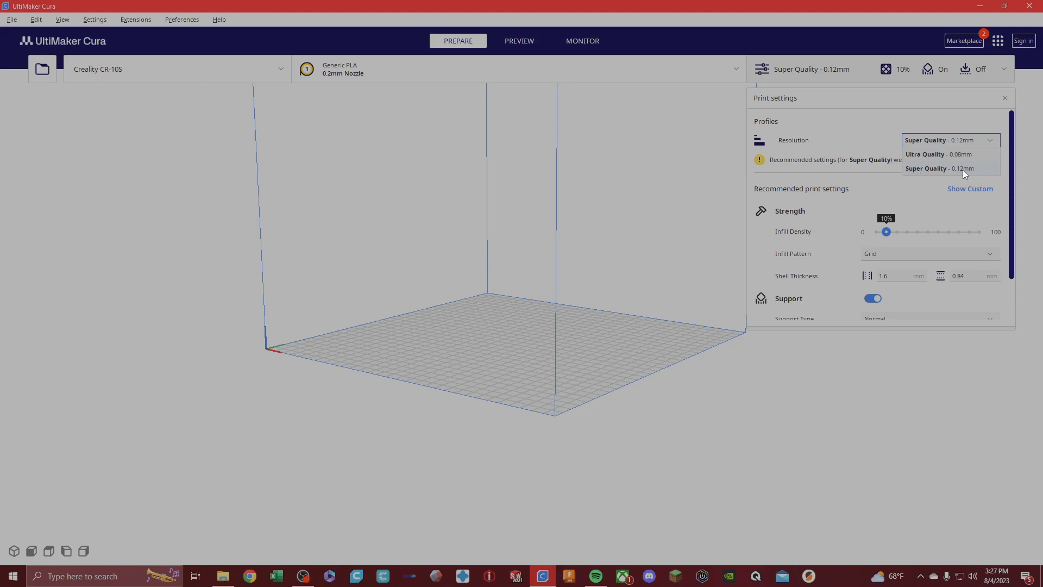
pyautogui.click(970, 188)
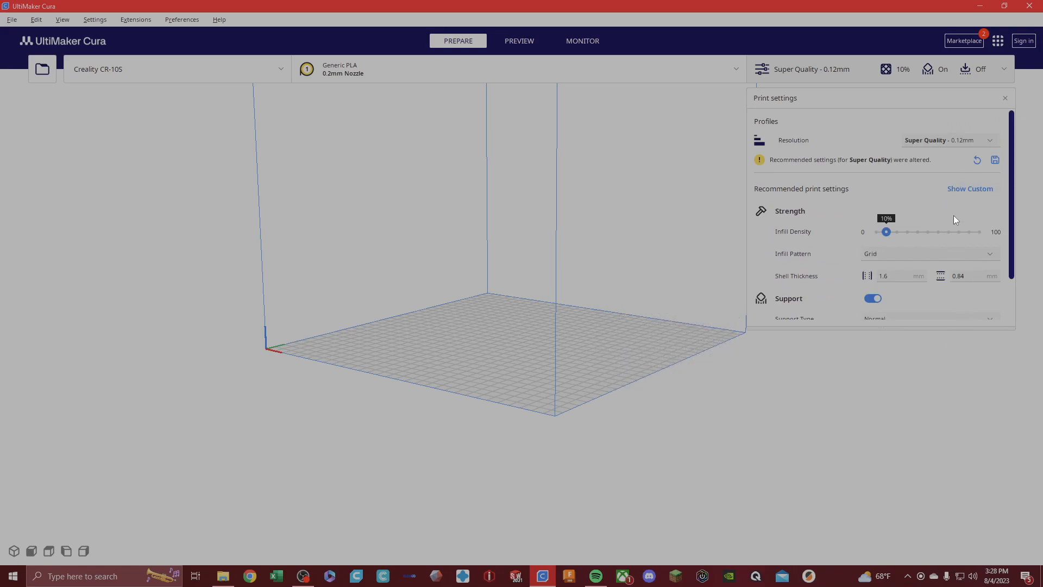
# - Show the custom print settings and enter a Layer Height of 0.15
pyautogui.click(971, 188)
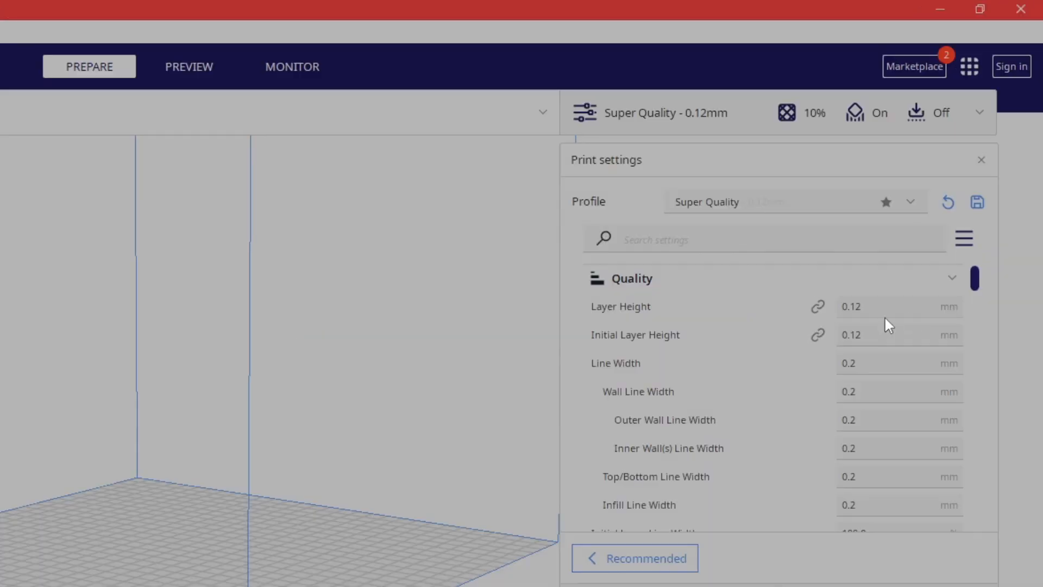
pyautogui.moveTo(871, 306)
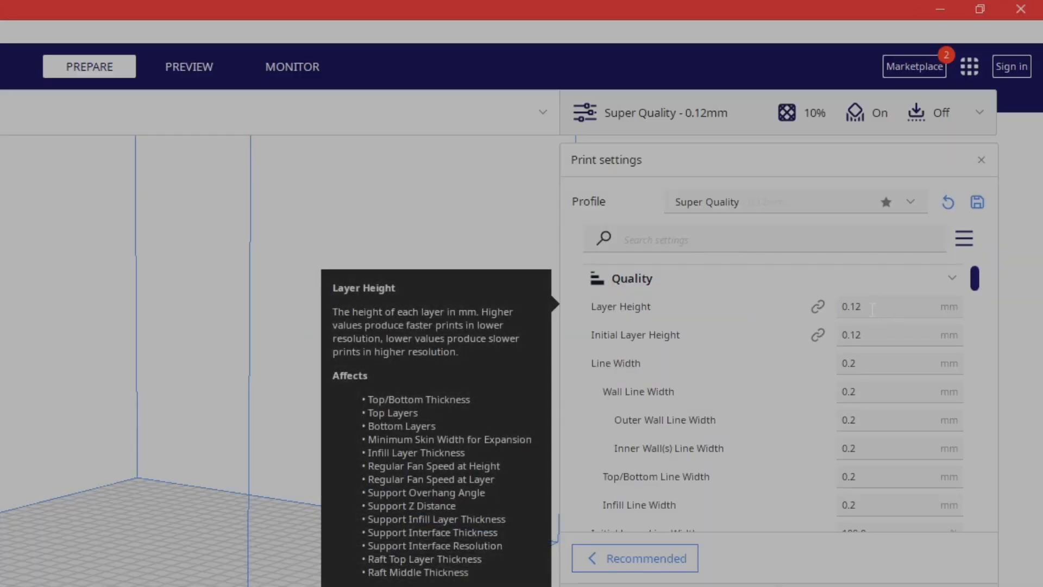
pyautogui.click(891, 306)
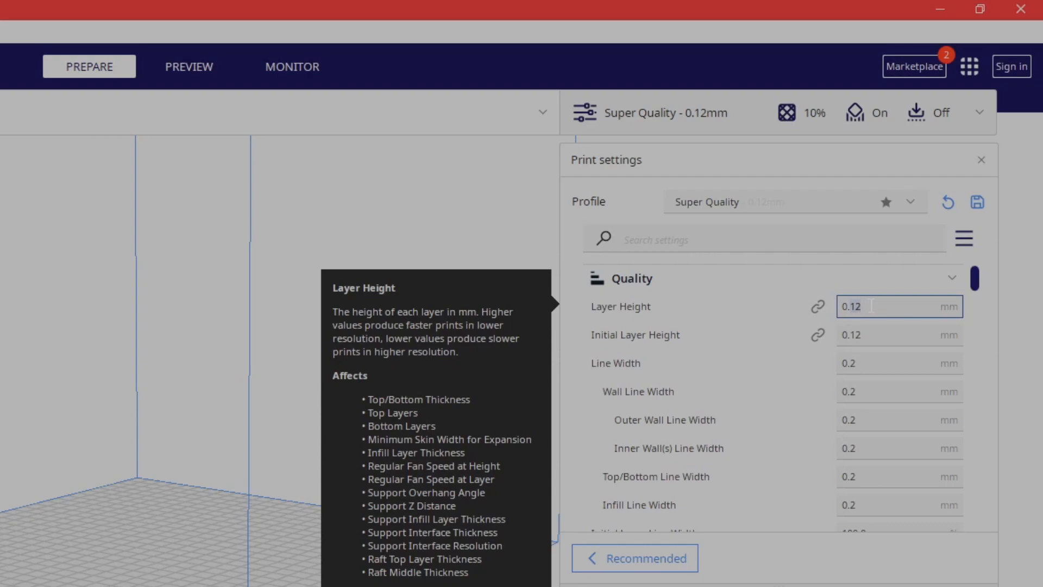
pyautogui.write('0.0')
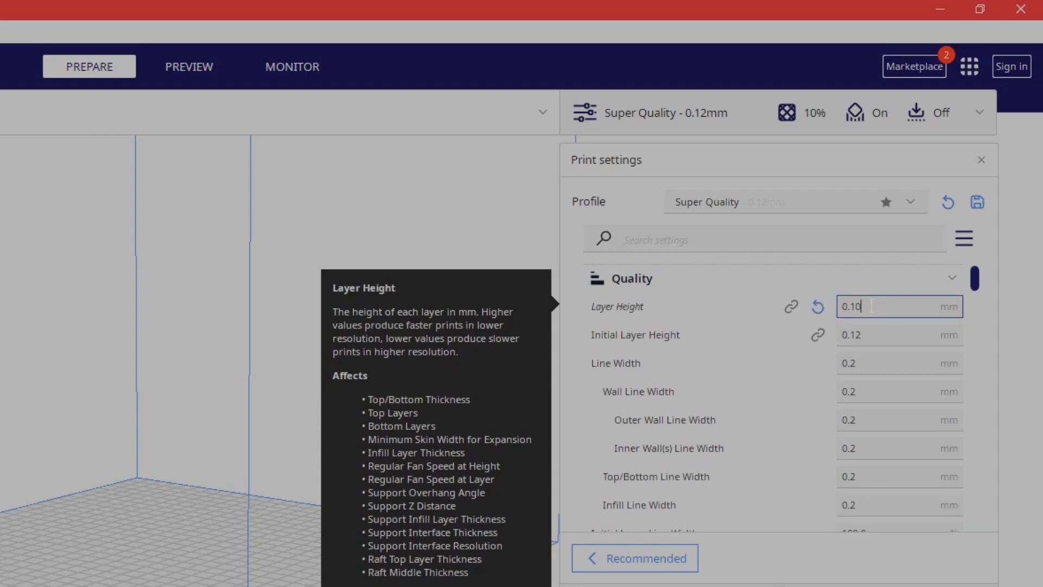
pyautogui.write('0.15')
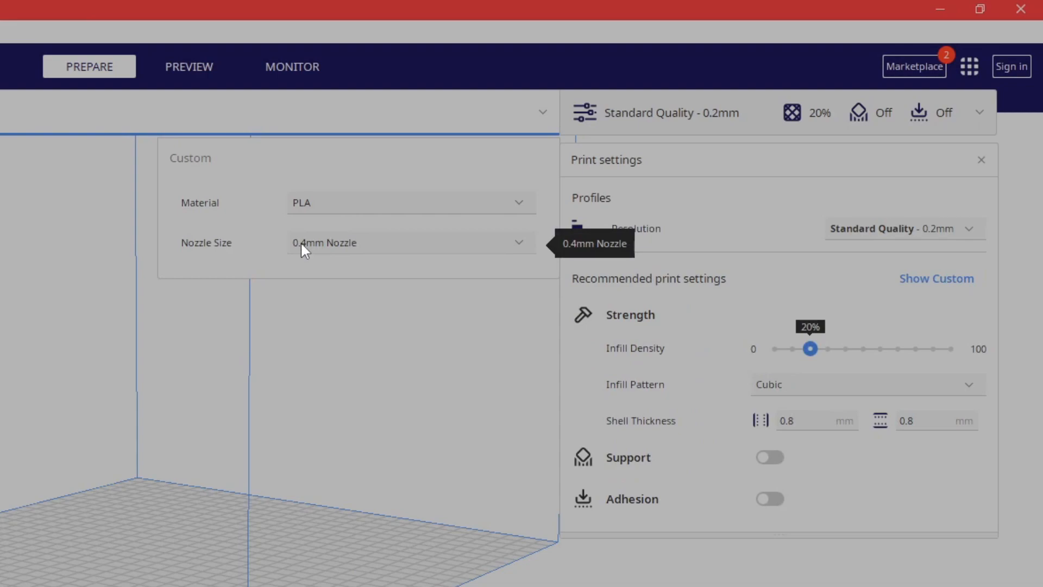
# - Browse the Super, Dynamic, Standard and Low Quality profiles twice, keeping Standard Quality - 0.2mm
pyautogui.click(903, 228)
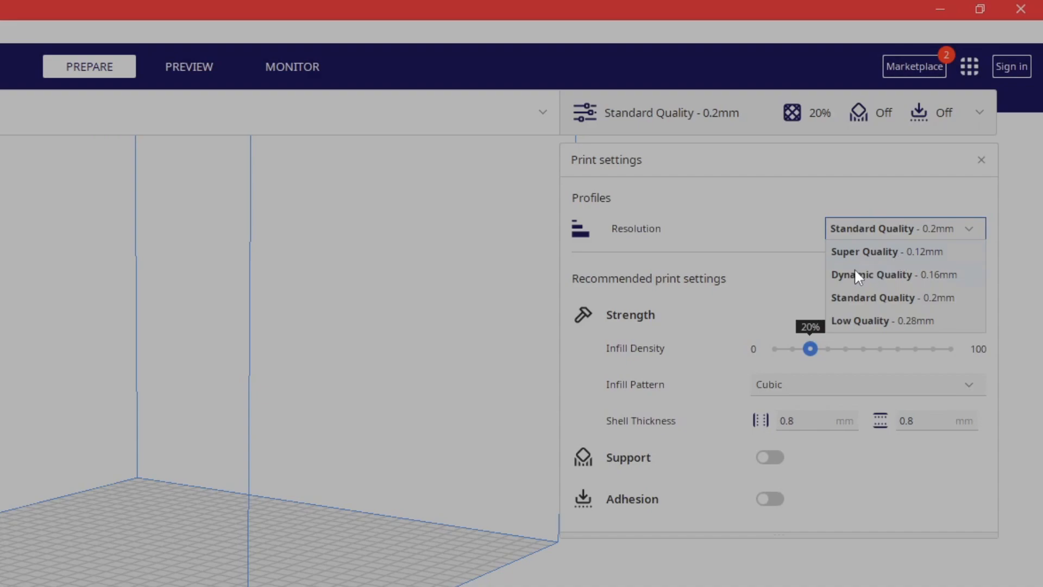
pyautogui.moveTo(944, 310)
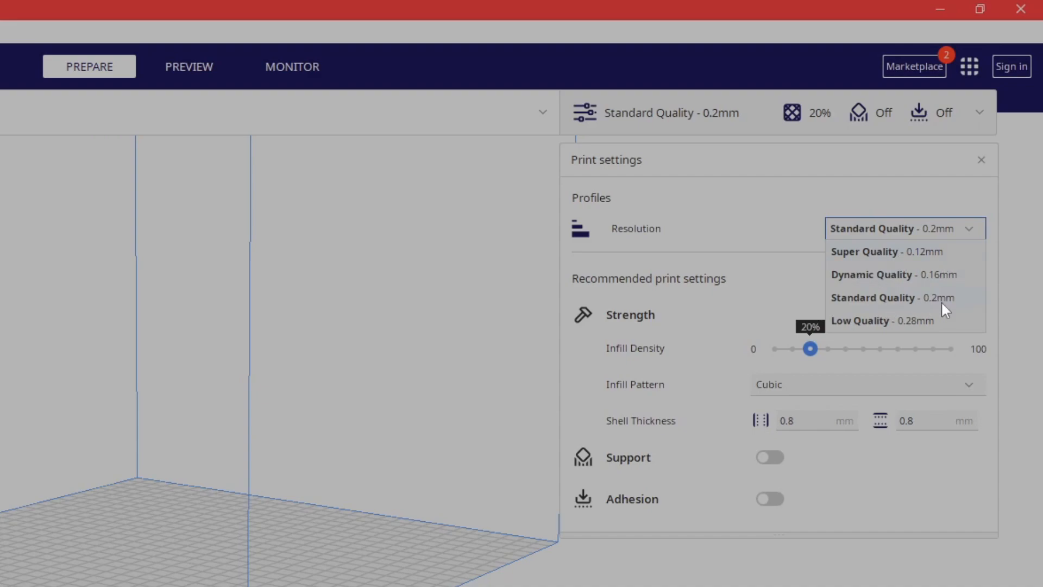
pyautogui.moveTo(882, 239)
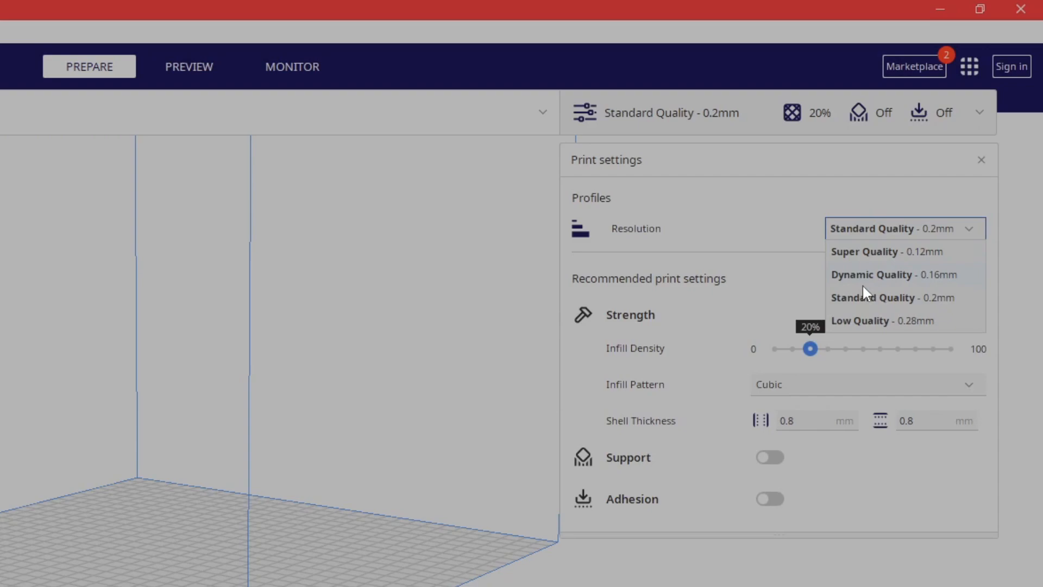
pyautogui.moveTo(858, 331)
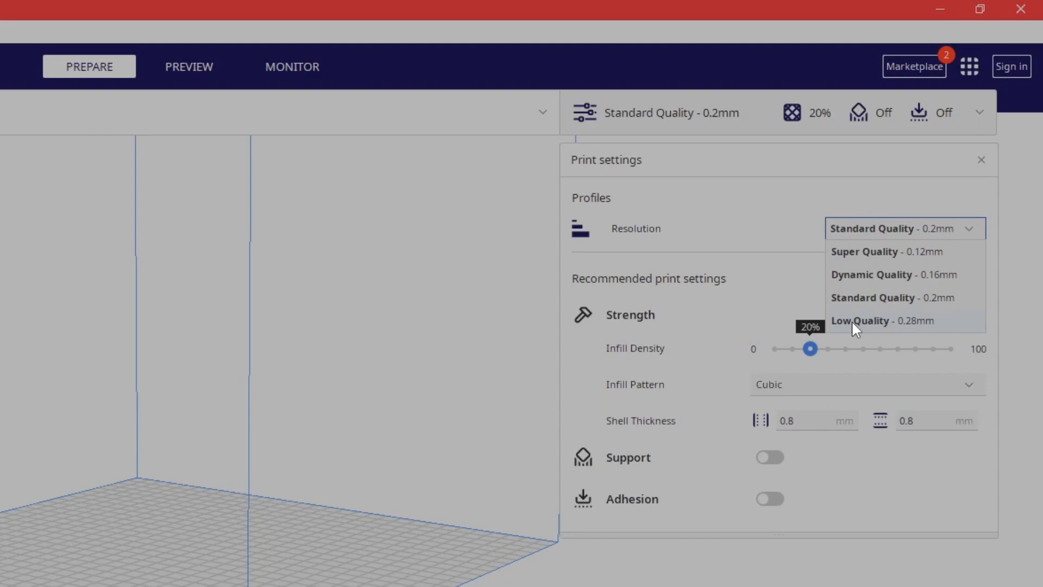
pyautogui.moveTo(872, 300)
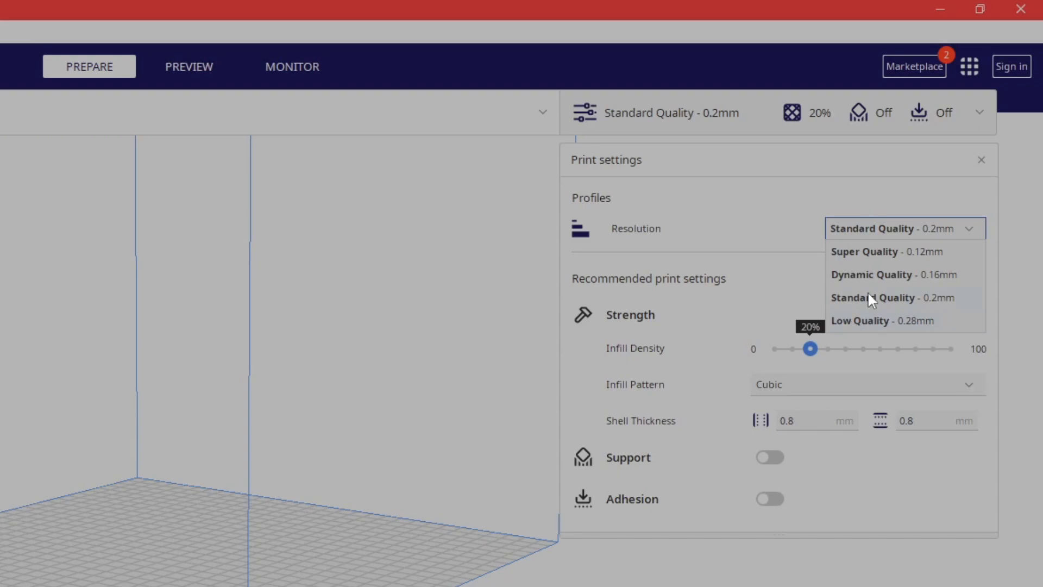
pyautogui.click(893, 298)
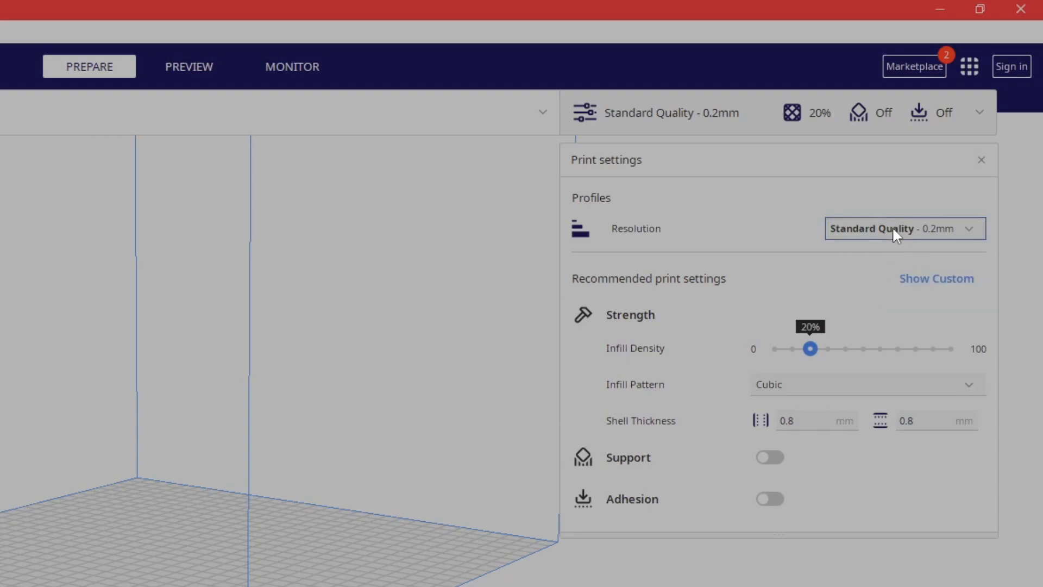
pyautogui.click(903, 229)
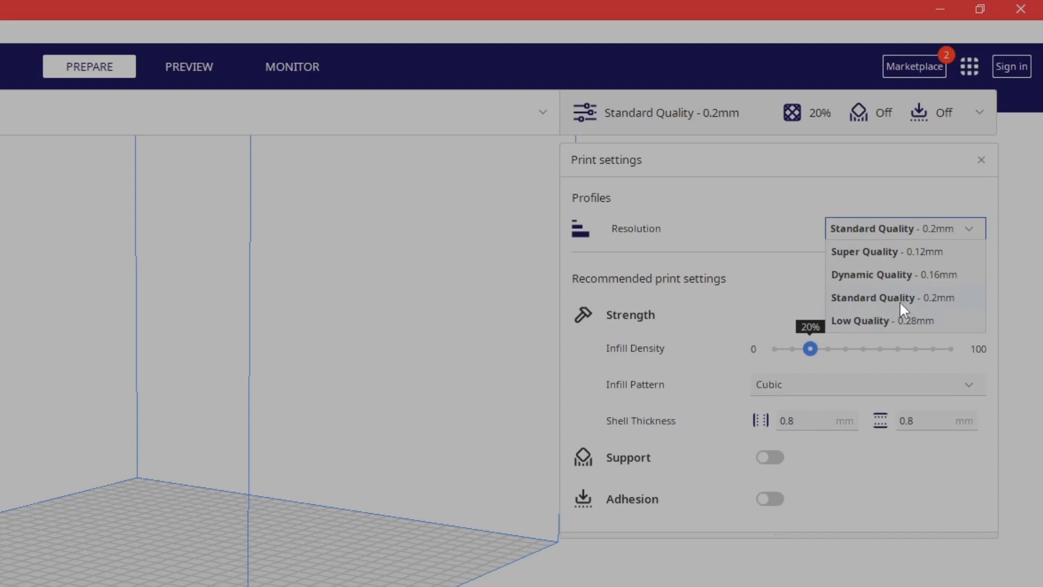
pyautogui.moveTo(893, 313)
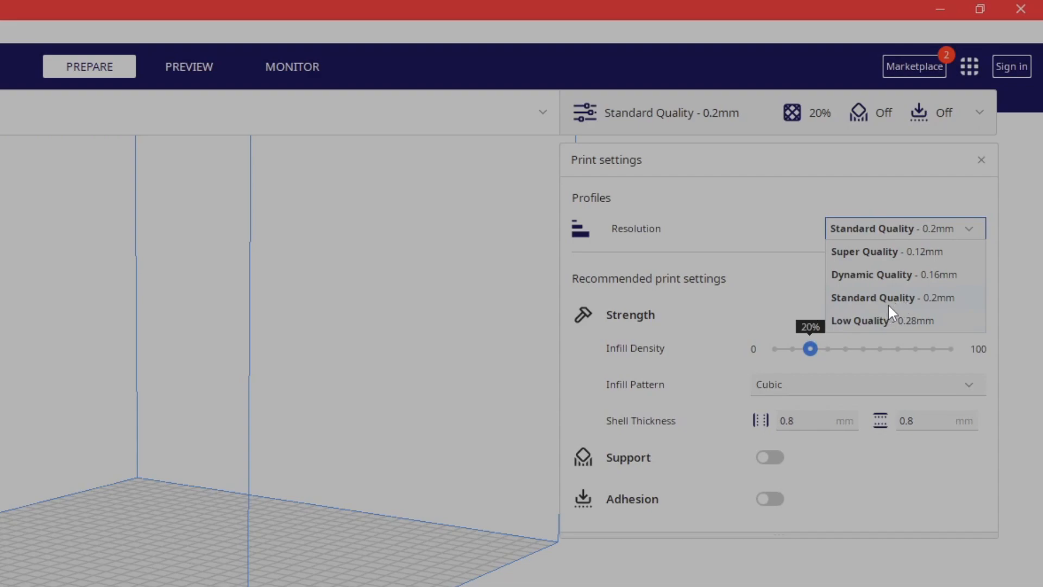
pyautogui.moveTo(852, 262)
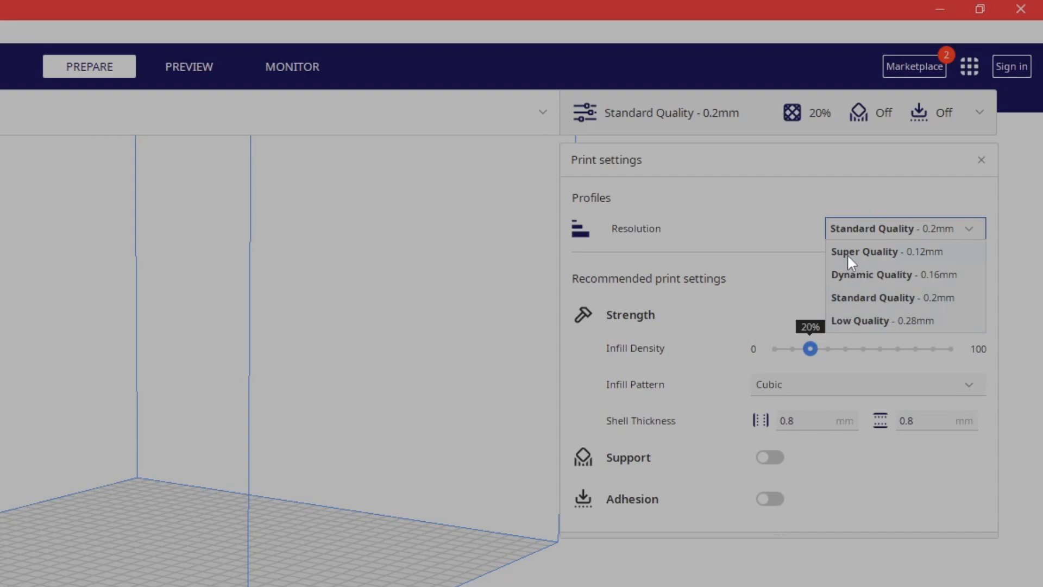
pyautogui.moveTo(939, 291)
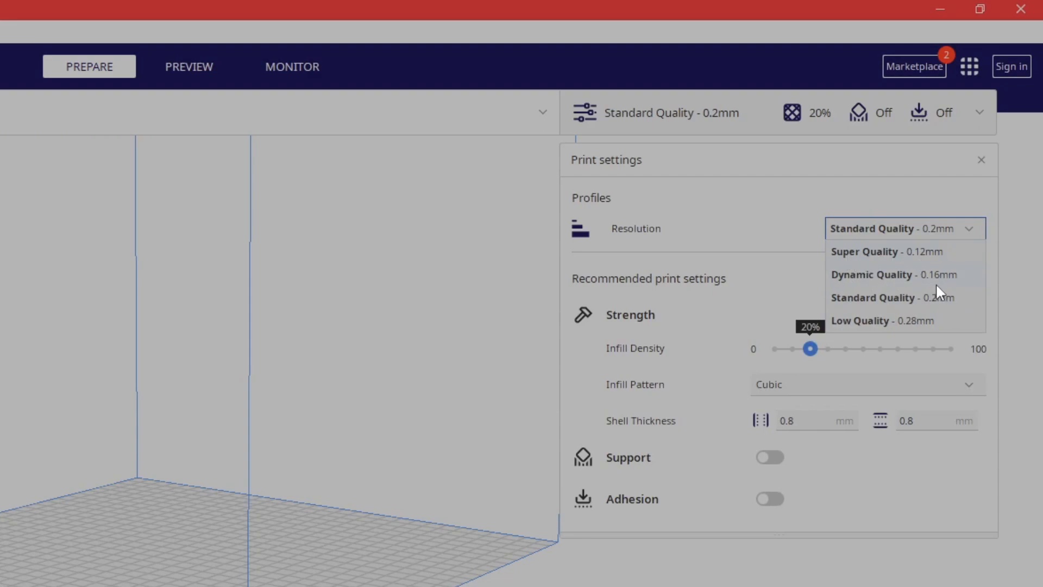
pyautogui.click(903, 228)
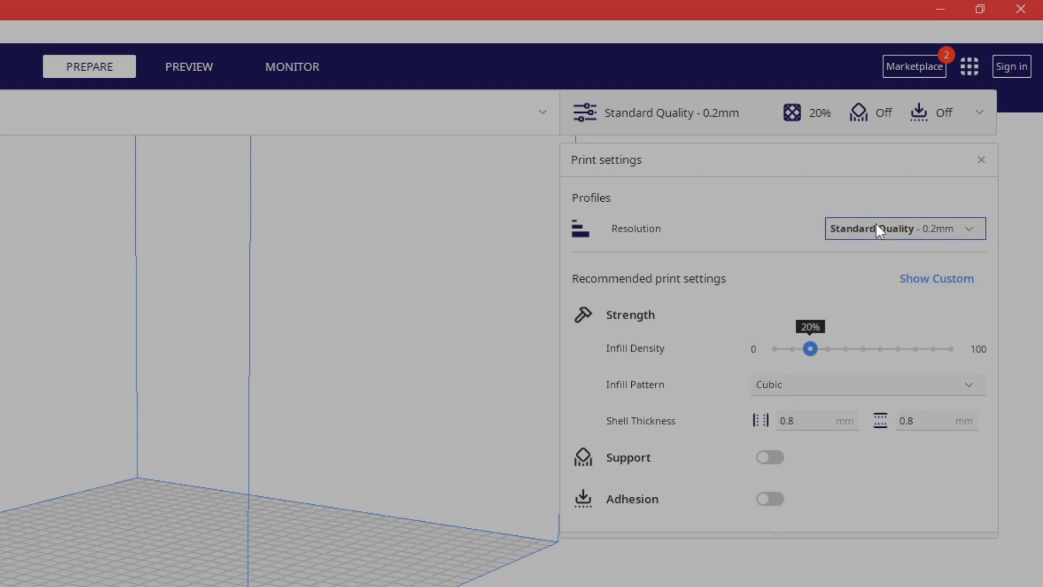
pyautogui.moveTo(274, 259)
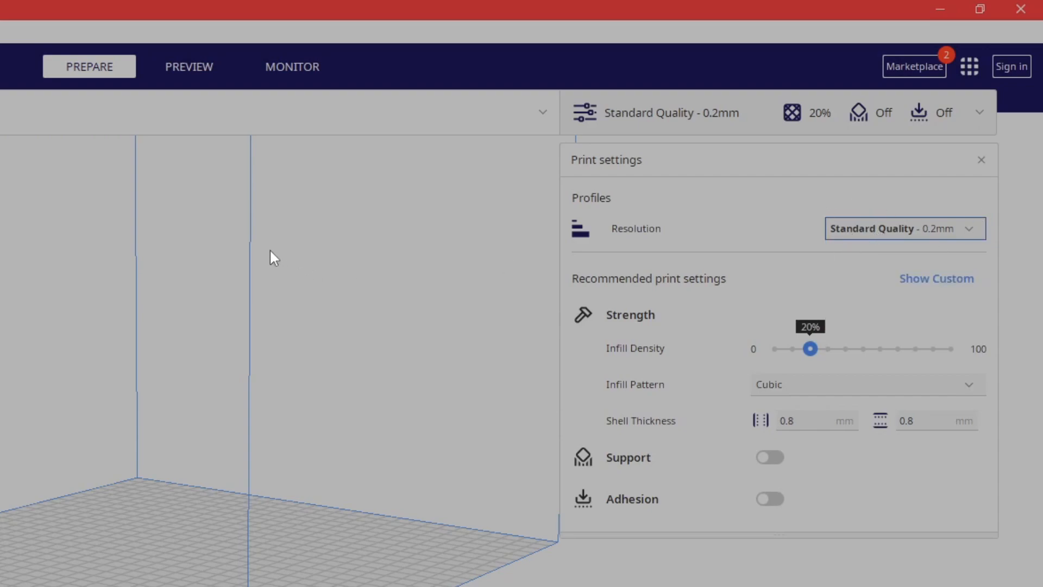
pyautogui.moveTo(935, 278)
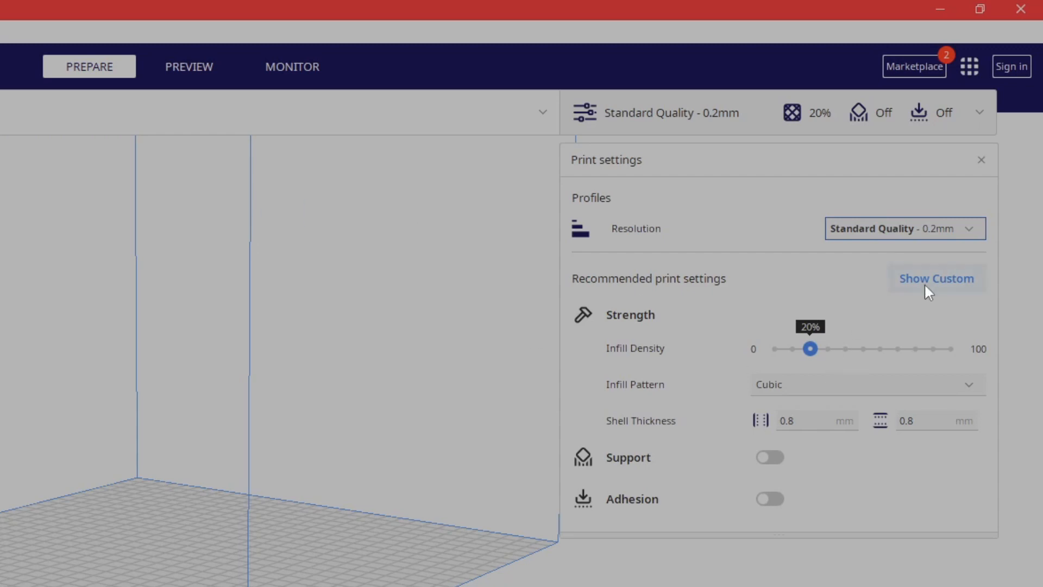
# - Show the blue cube render on the Filament Test Cube page and scroll down slightly
pyautogui.click(935, 278)
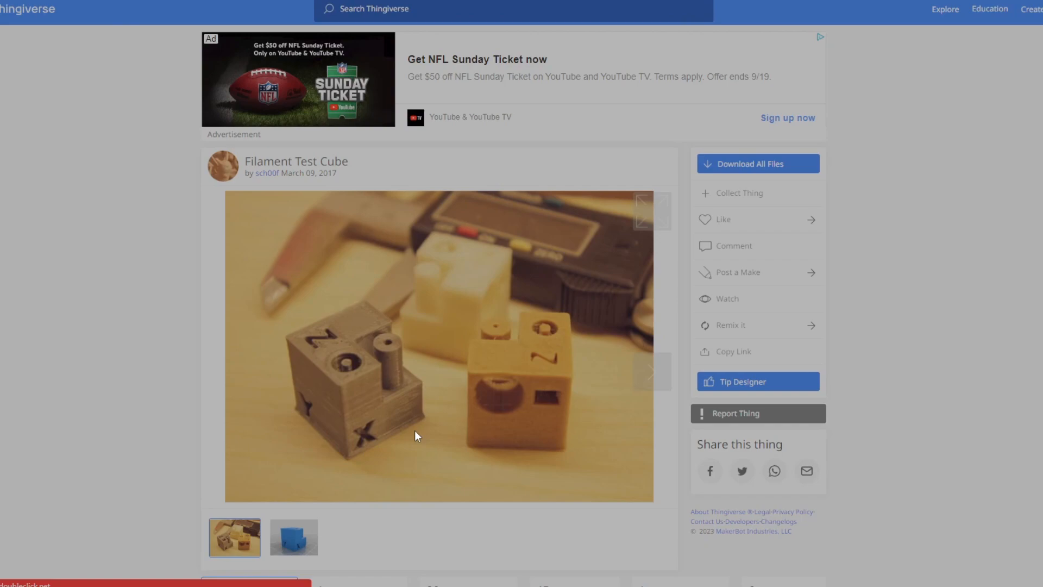
pyautogui.moveTo(331, 351)
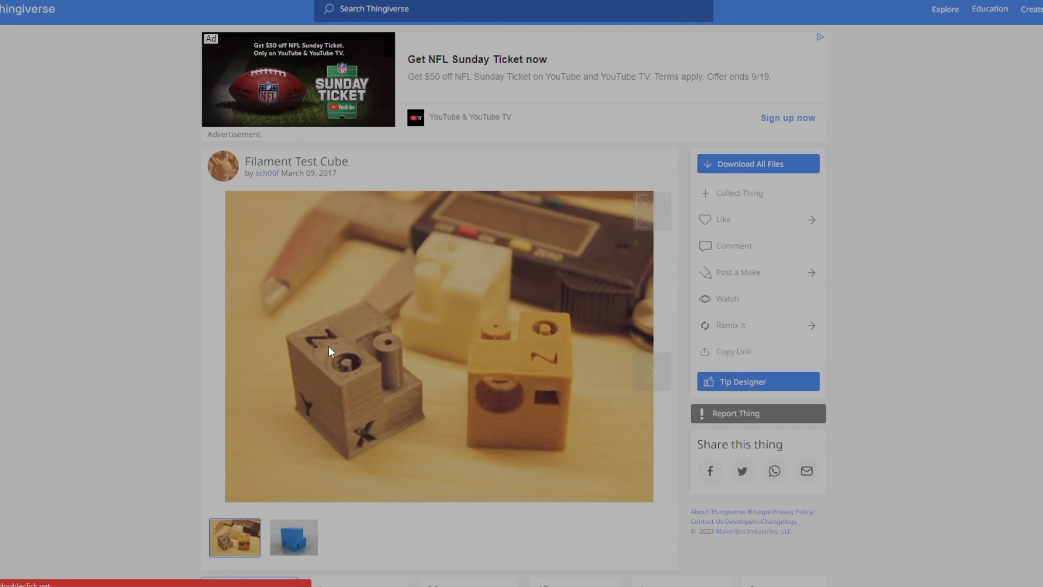
pyautogui.moveTo(451, 389)
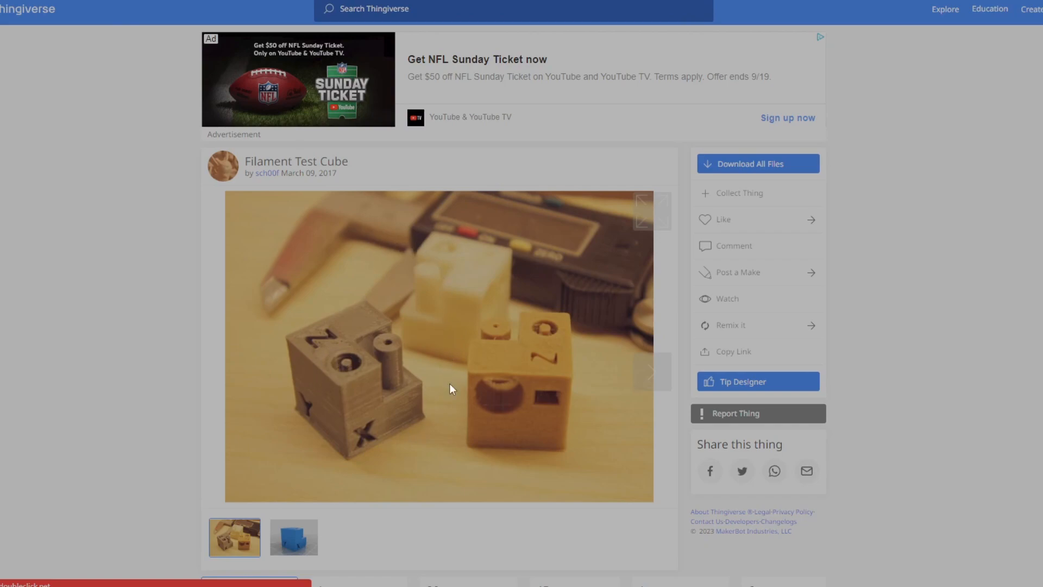
pyautogui.moveTo(466, 313)
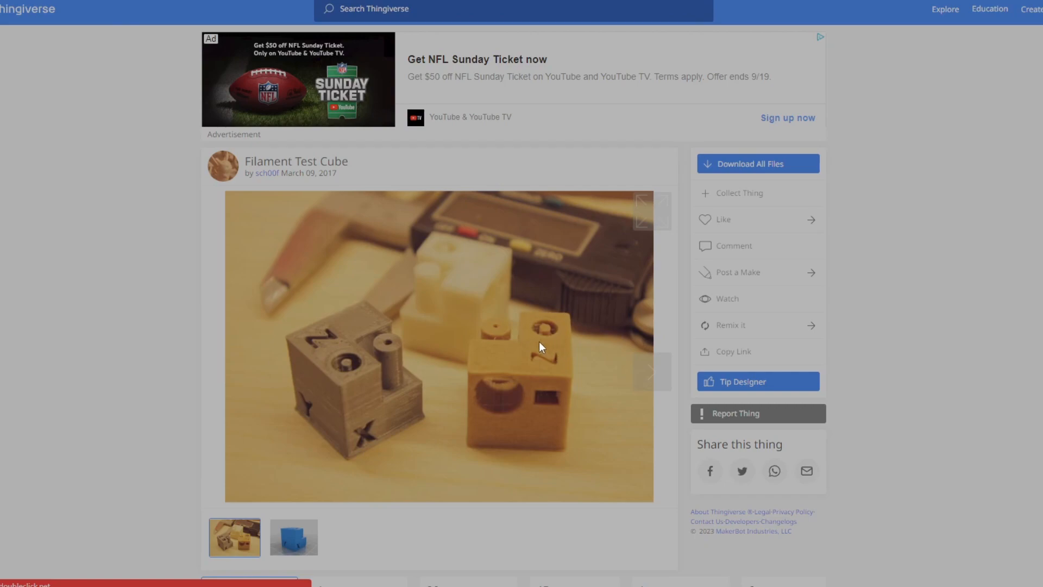
pyautogui.moveTo(364, 369)
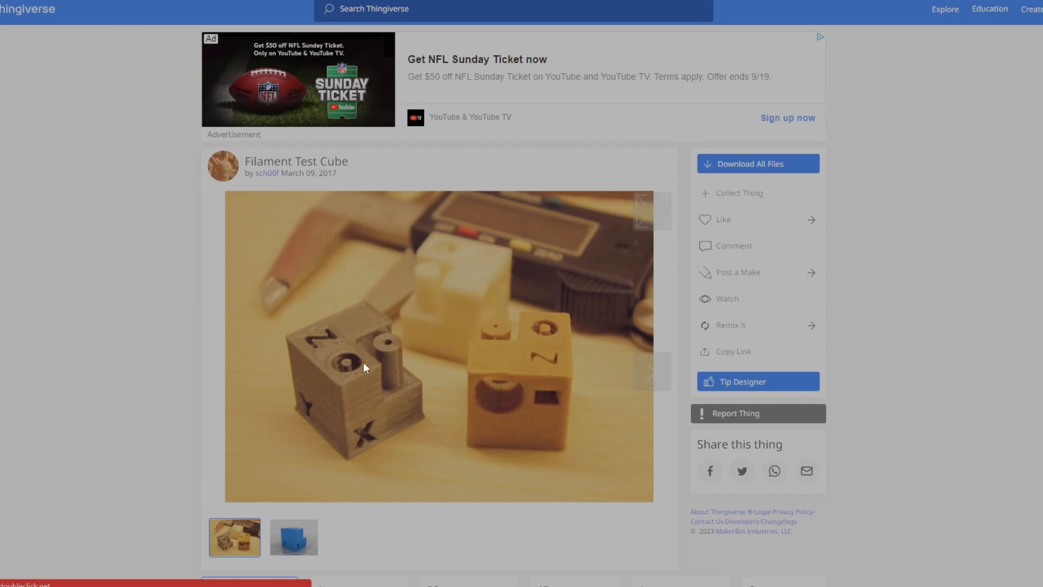
pyautogui.moveTo(347, 376)
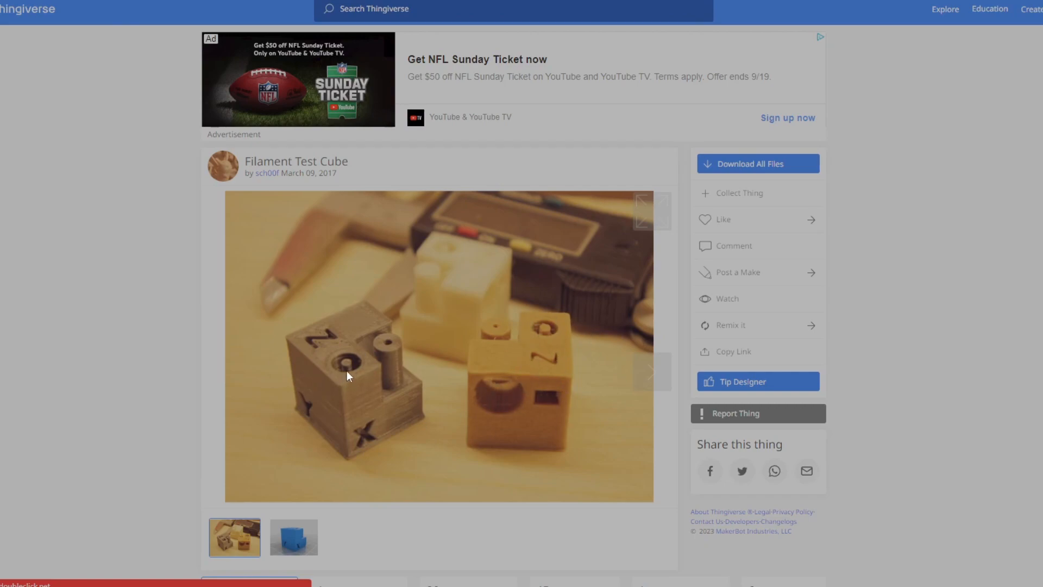
pyautogui.moveTo(395, 435)
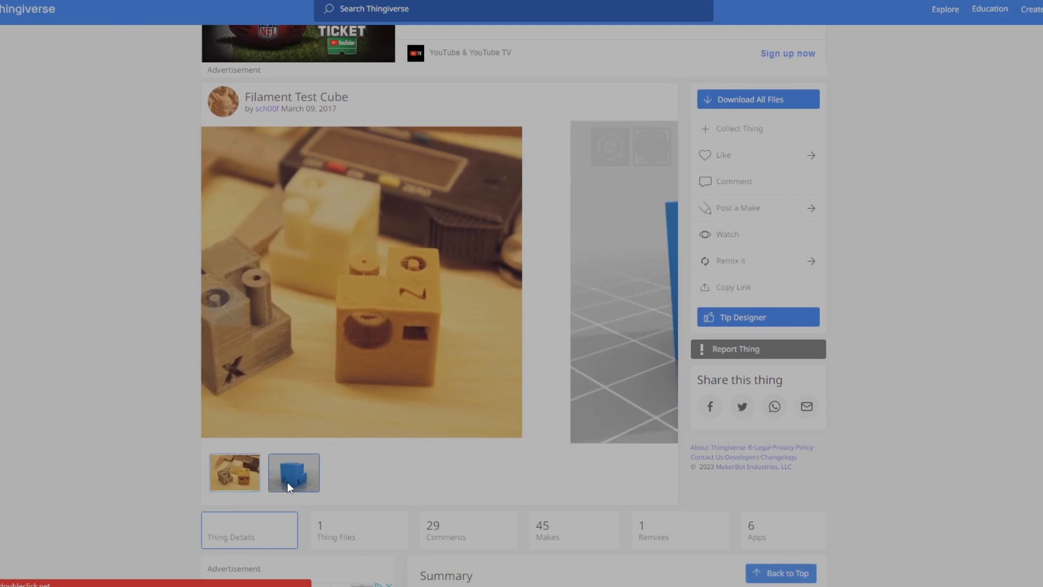
pyautogui.click(294, 473)
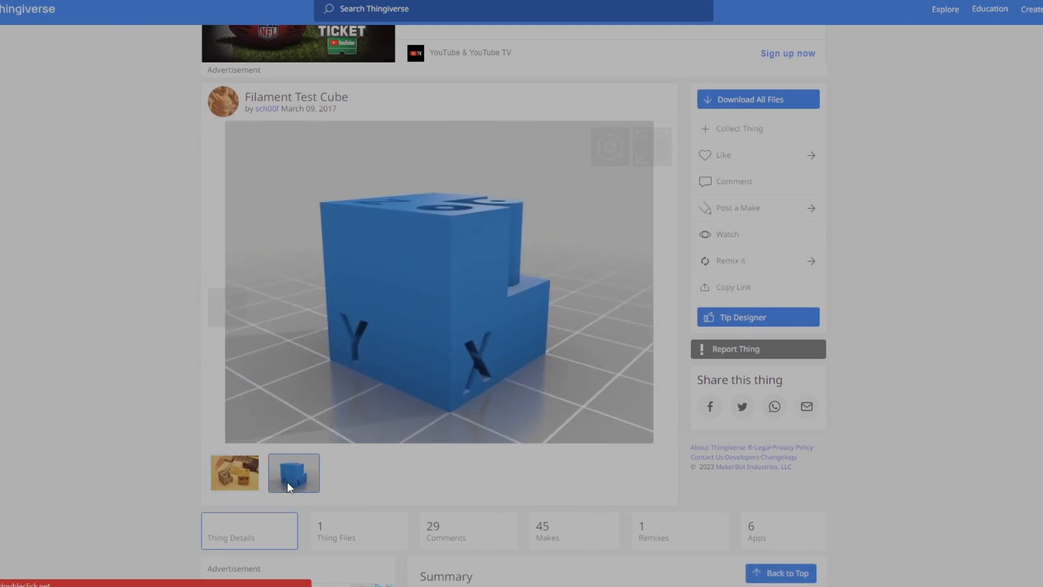
pyautogui.scroll(-3)
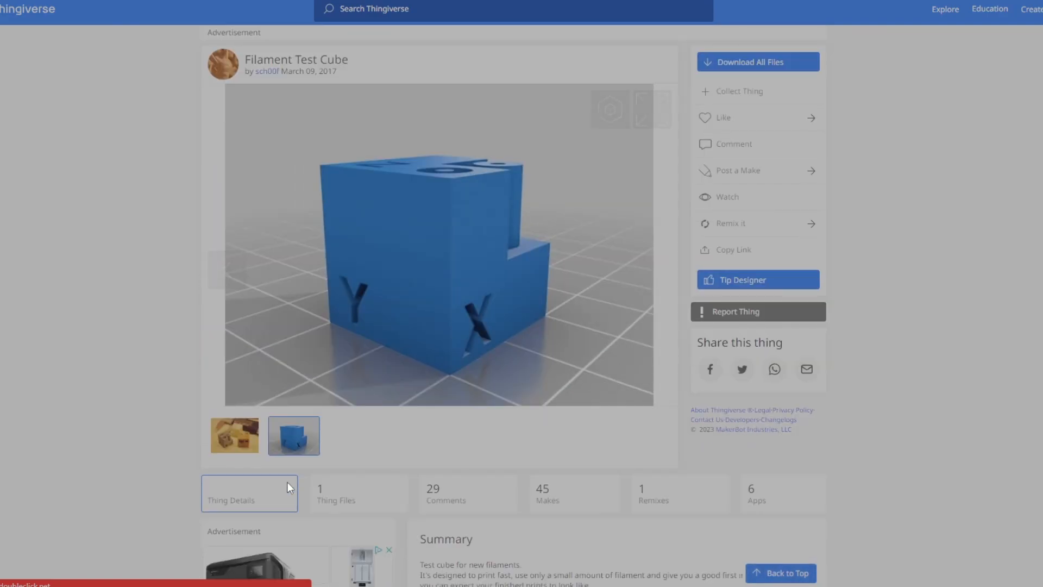